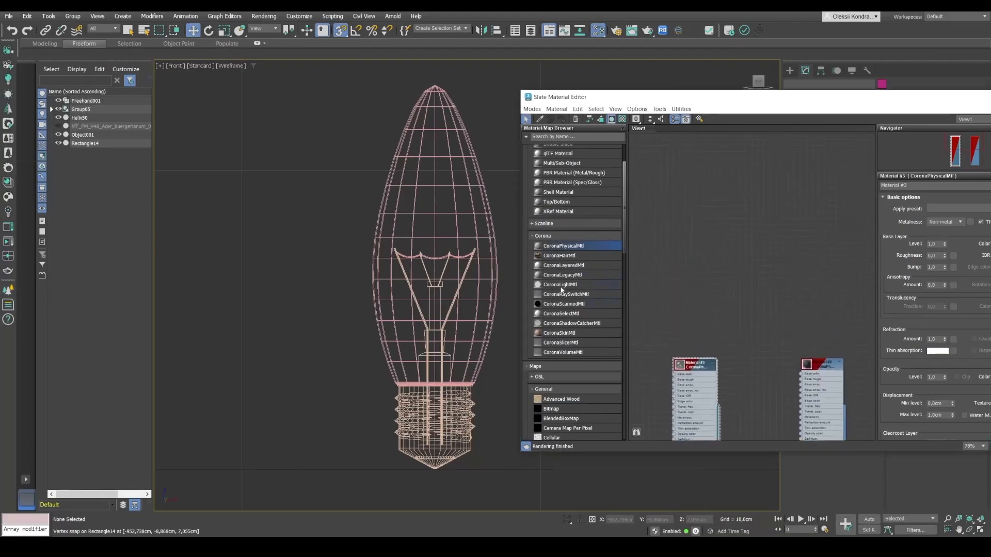
# - Select the bark faces and detach them as Object001, leaving the bare trunk and branches
pyautogui.doubleClick(559, 285)
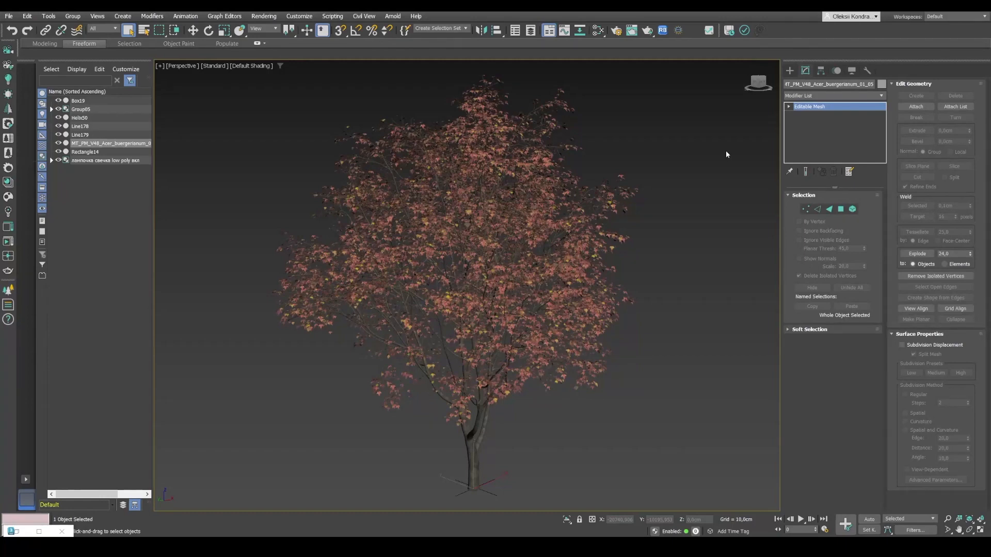
pyautogui.moveTo(643, 241)
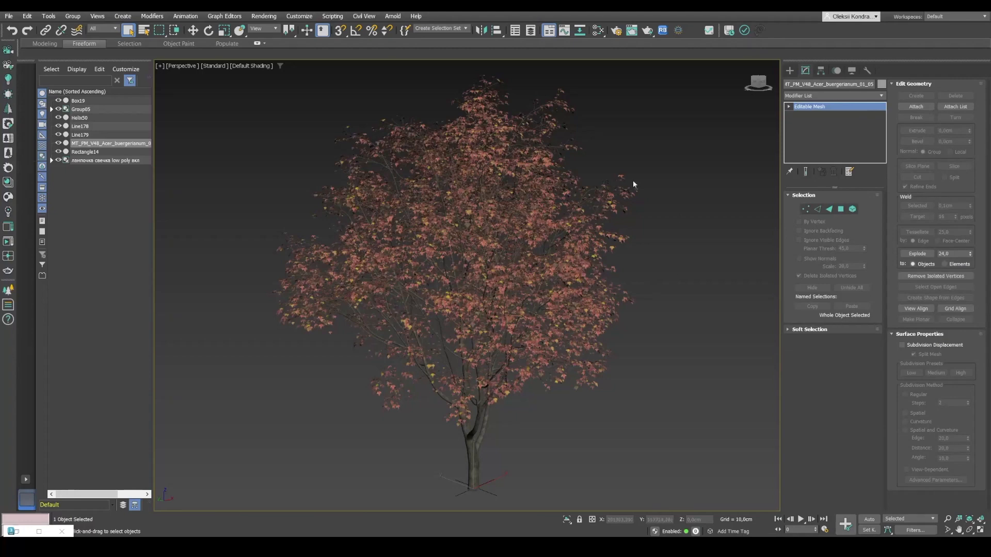
pyautogui.moveTo(671, 299)
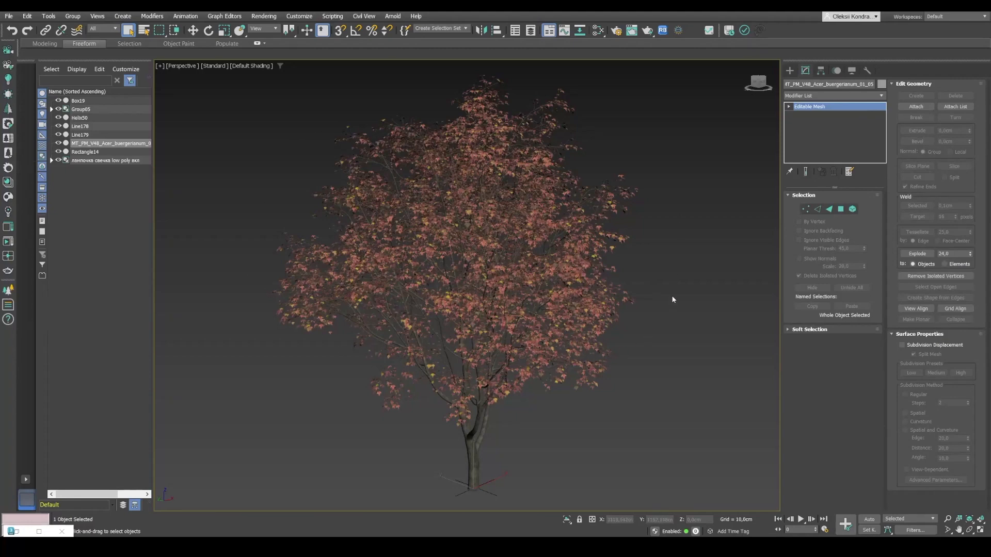
pyautogui.moveTo(670, 327)
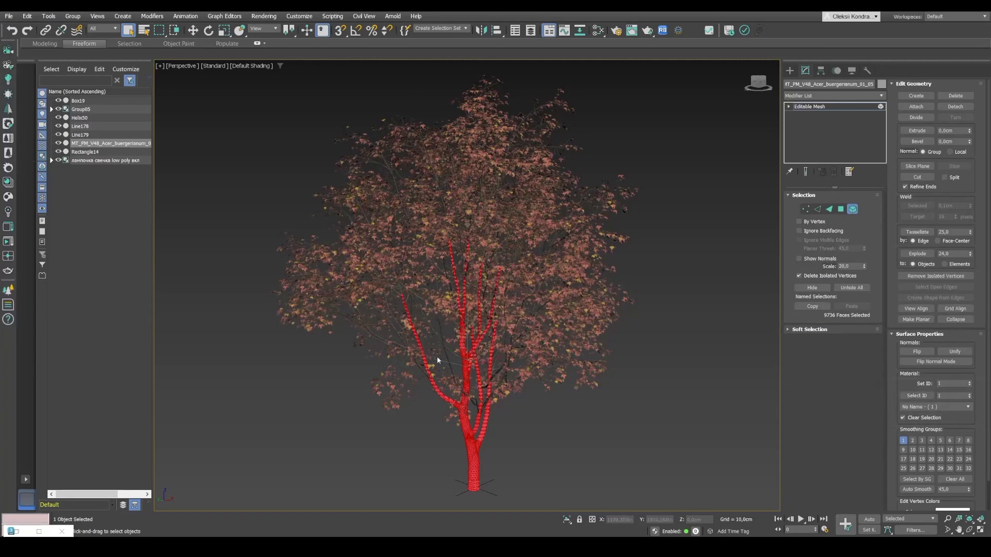
pyautogui.click(915, 395)
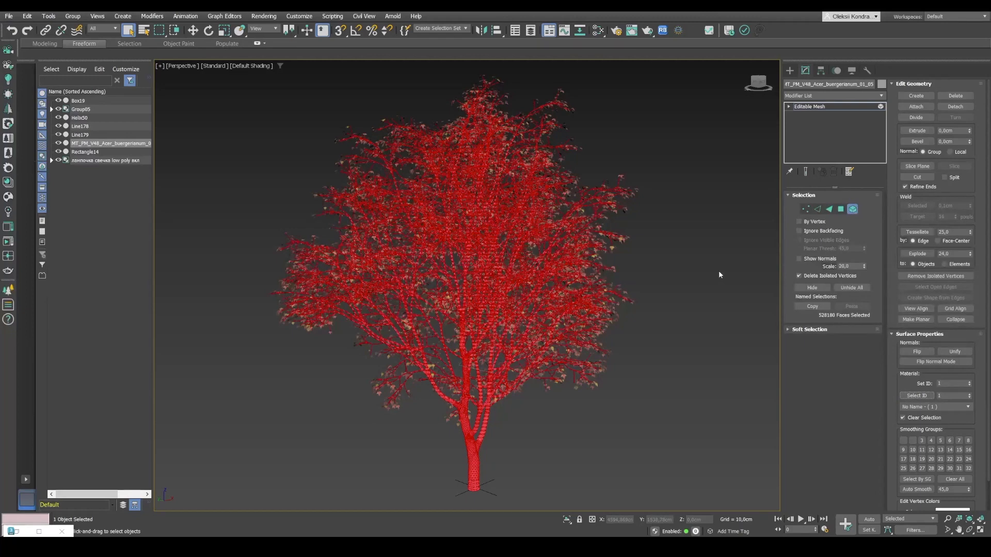
pyautogui.moveTo(500, 319)
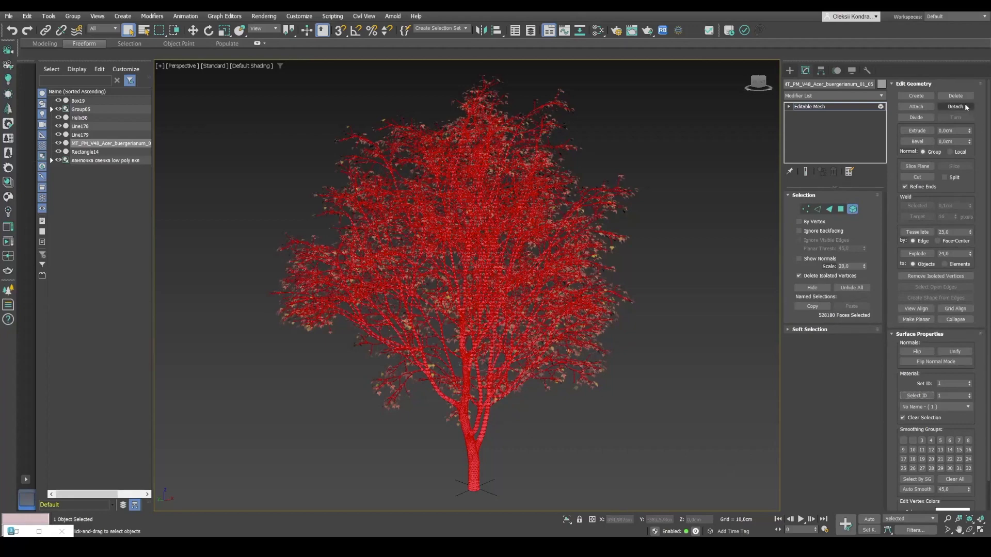
pyautogui.click(532, 281)
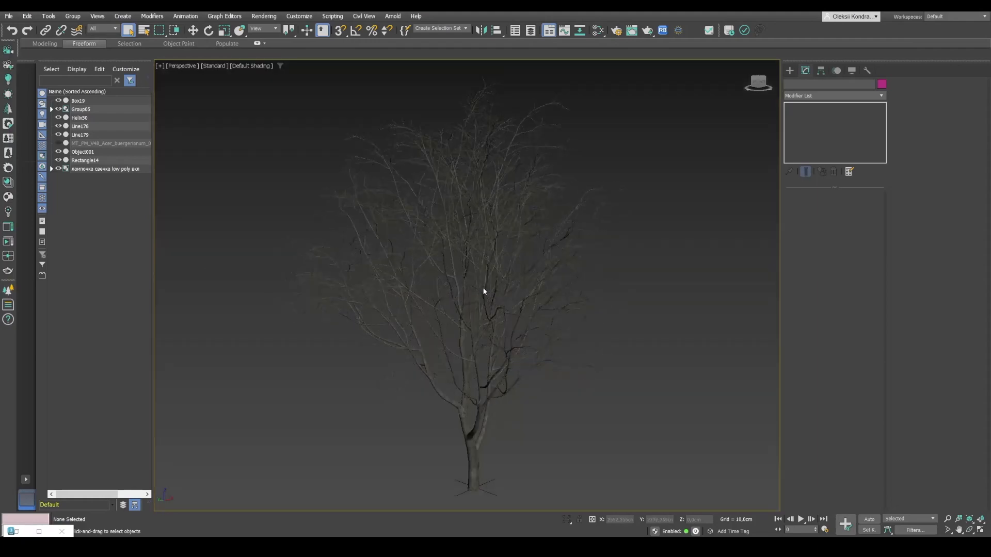
pyautogui.moveTo(493, 288)
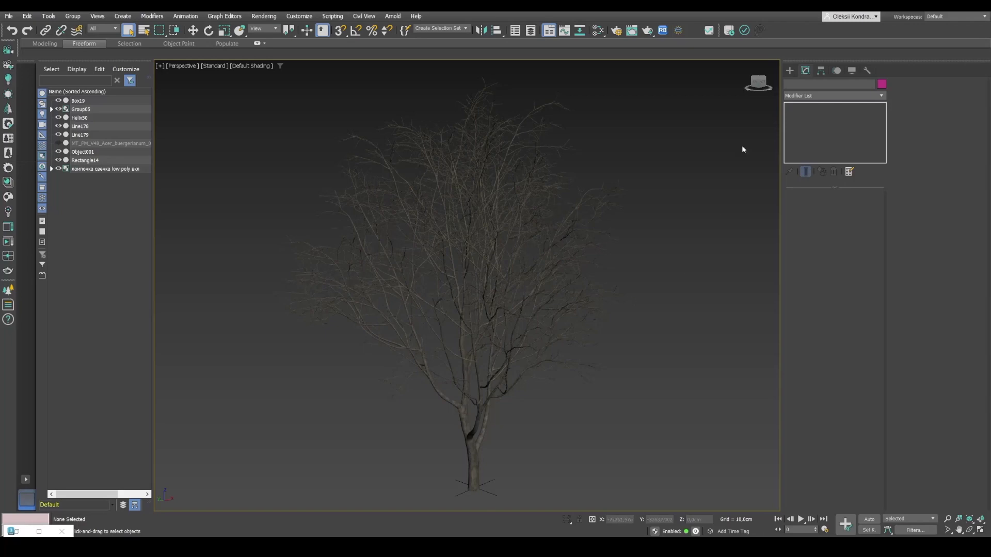
# - Start a Freehand spline from Create > Shapes with Constrain enabled
pyautogui.click(789, 70)
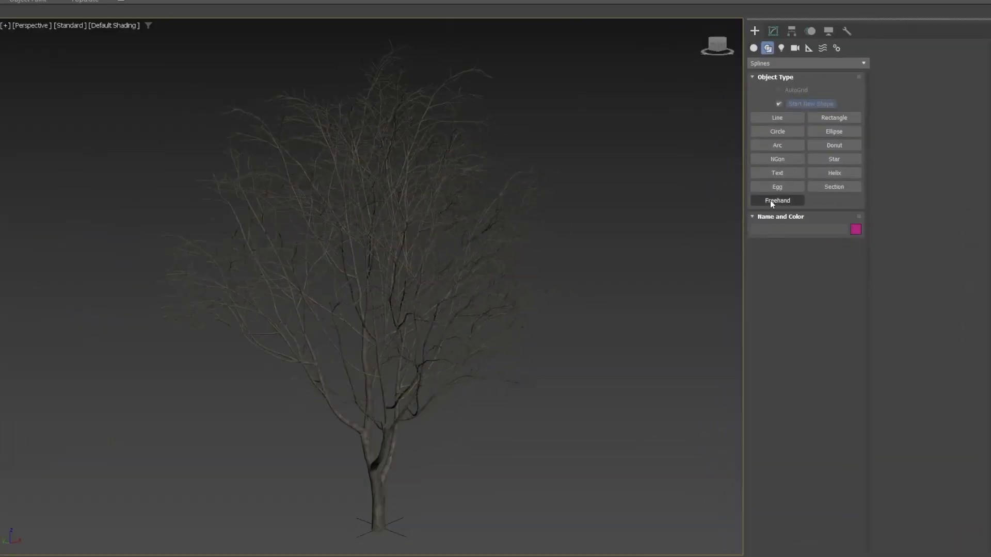
pyautogui.click(776, 199)
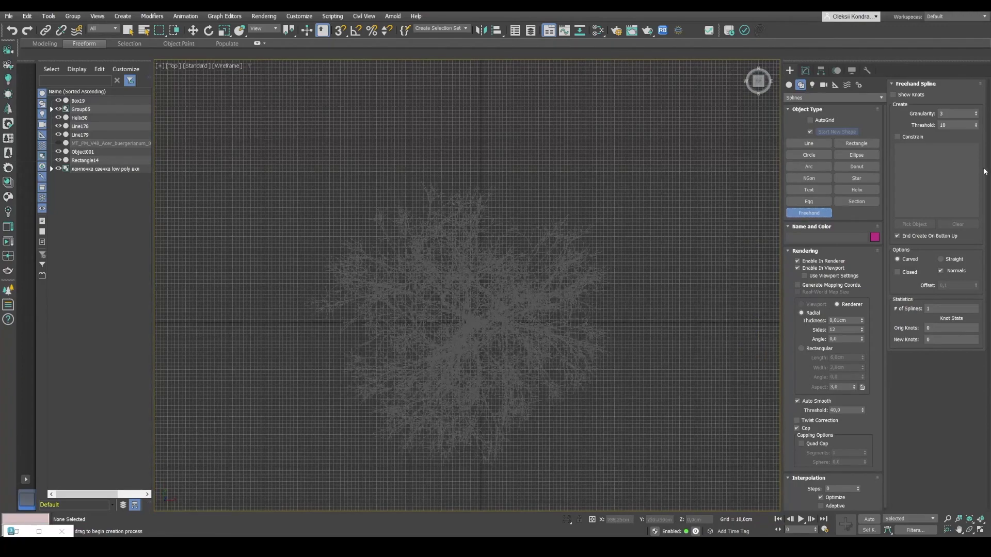
pyautogui.click(896, 137)
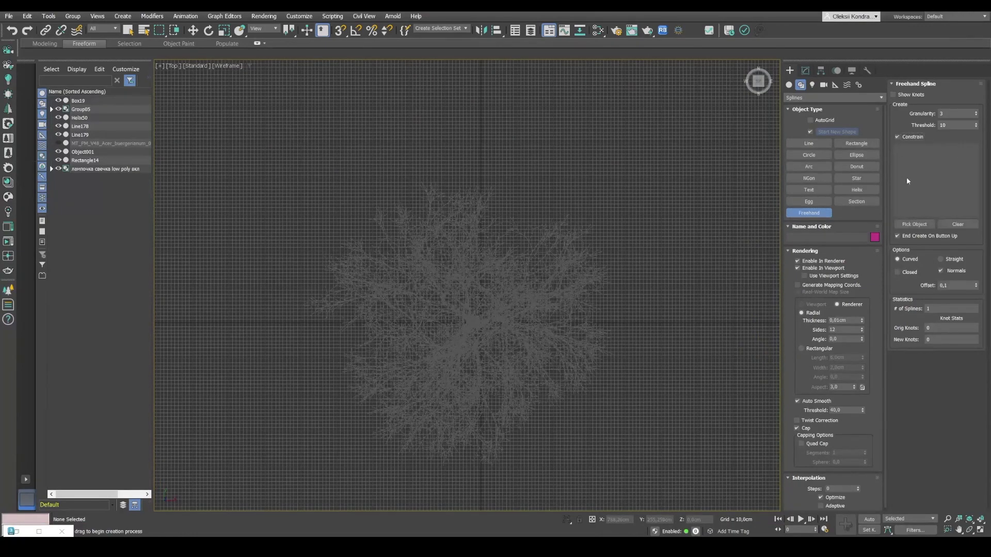
# - Pick the bare tree Object001 as the surface the freehand spline sticks to
pyautogui.click(914, 224)
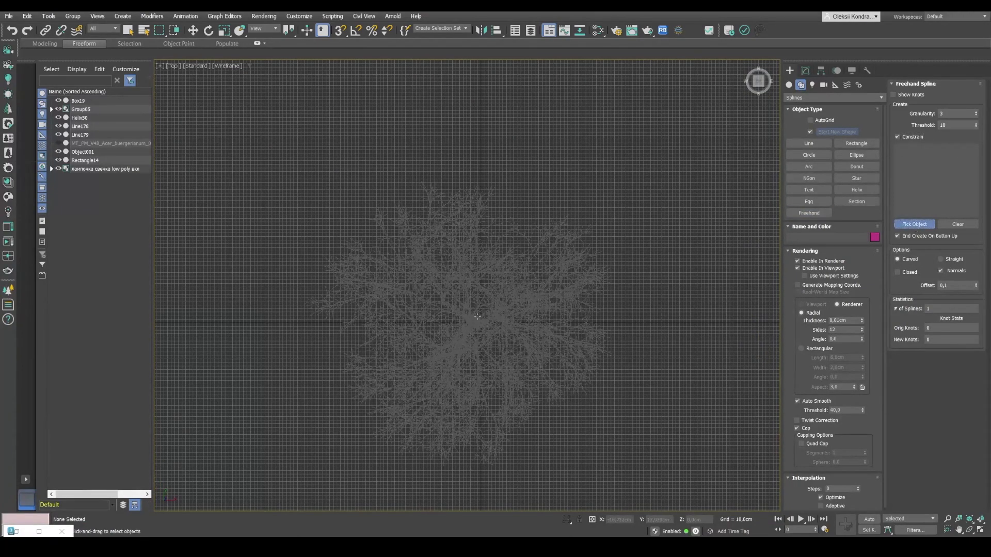
pyautogui.click(913, 224)
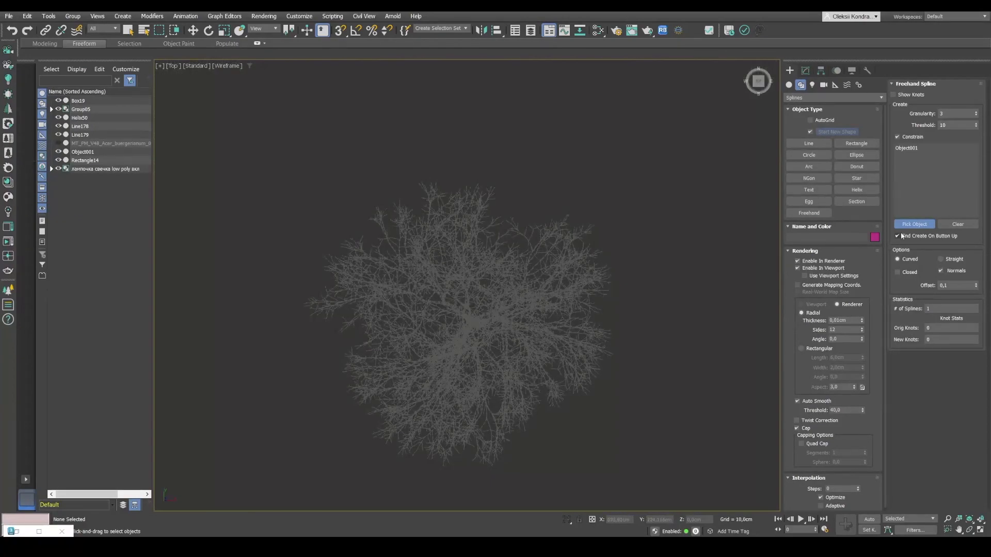
pyautogui.click(808, 213)
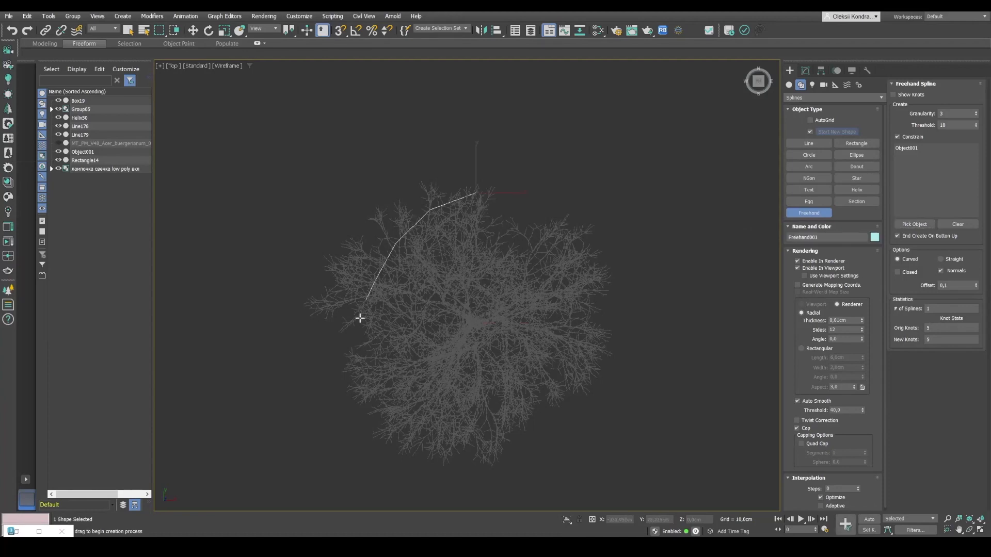
# - Drag a spiral Freehand001 path from the canopy edge inward over the tree crown
pyautogui.moveTo(361, 318); pyautogui.dragTo(587, 293)
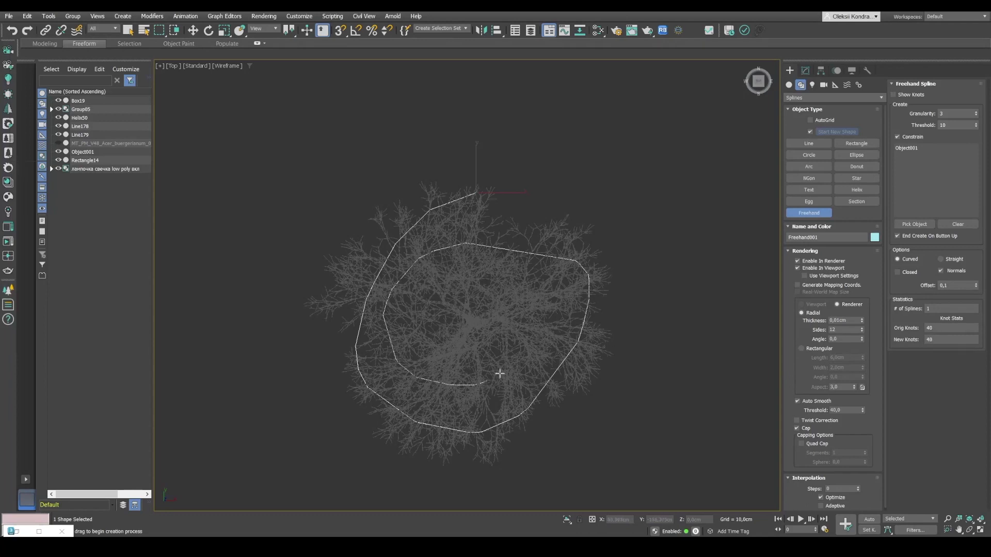
pyautogui.moveTo(499, 373); pyautogui.dragTo(467, 311)
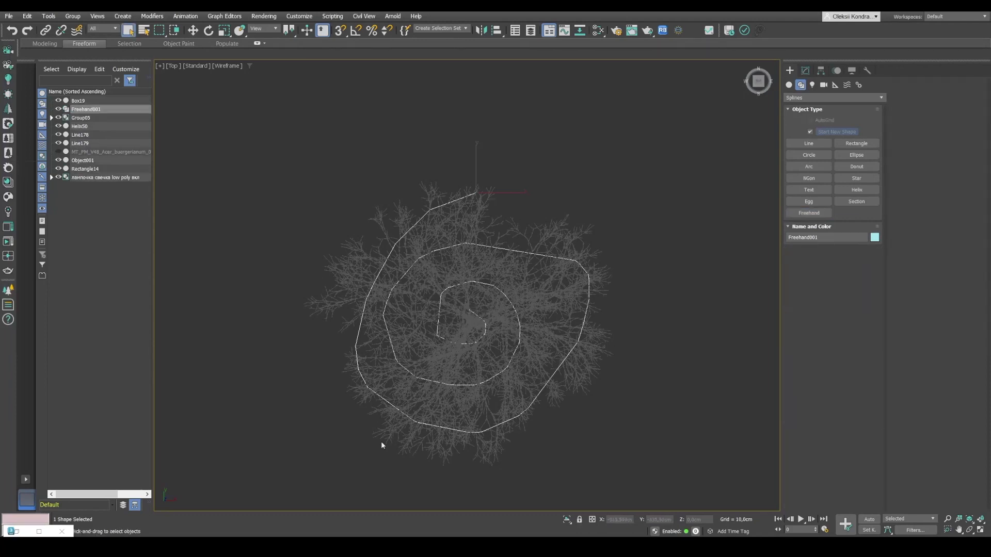
pyautogui.moveTo(704, 164)
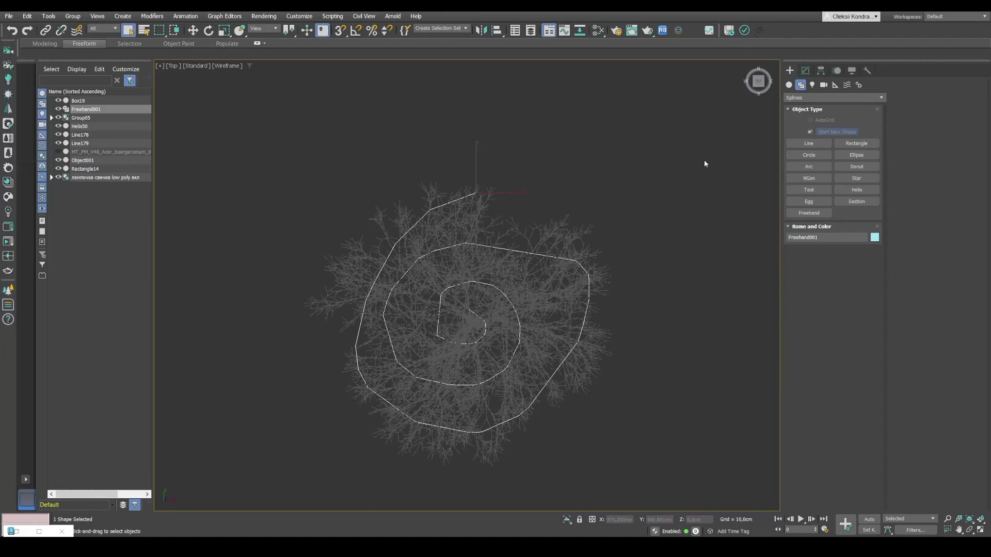
pyautogui.moveTo(473, 315)
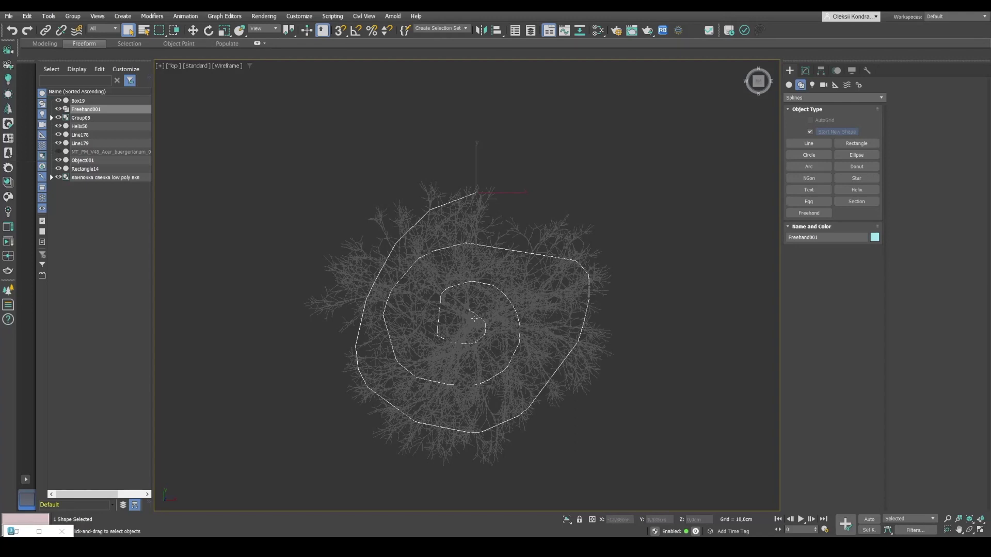
pyautogui.moveTo(472, 315)
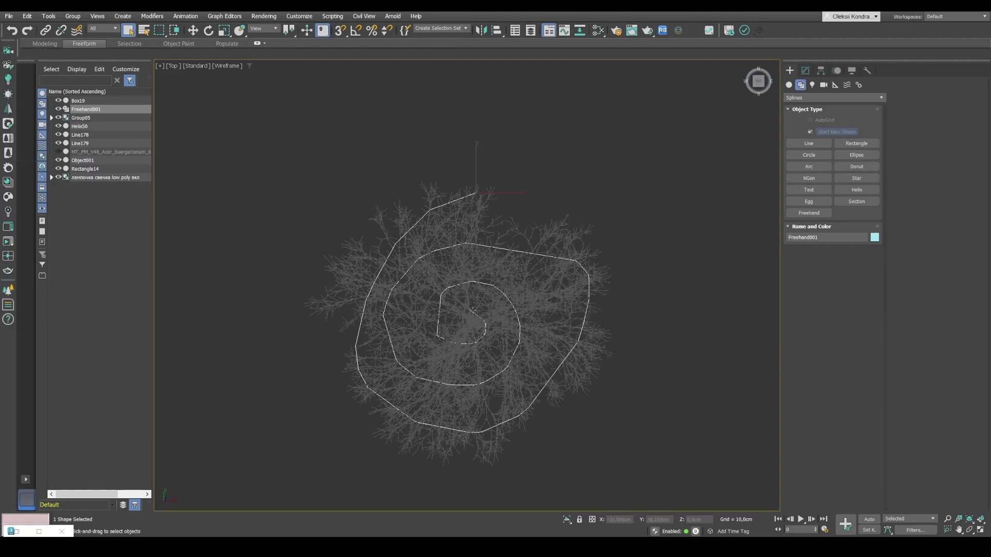
pyautogui.moveTo(550, 247)
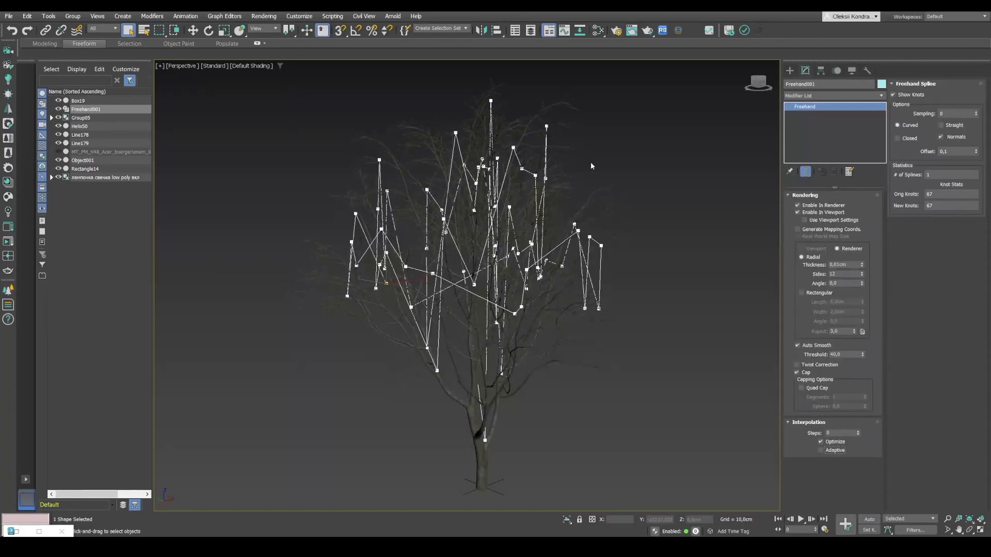
pyautogui.moveTo(530, 295)
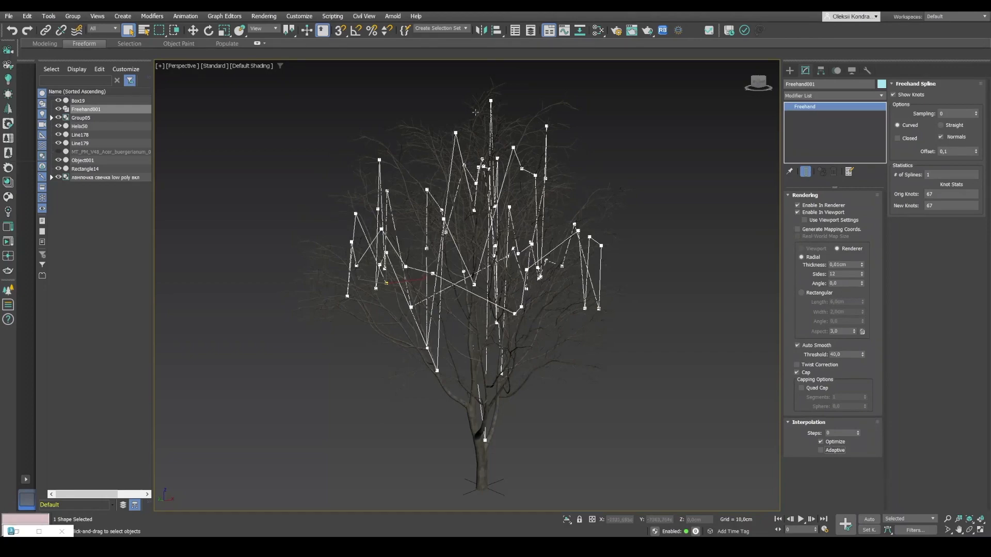
pyautogui.moveTo(661, 220)
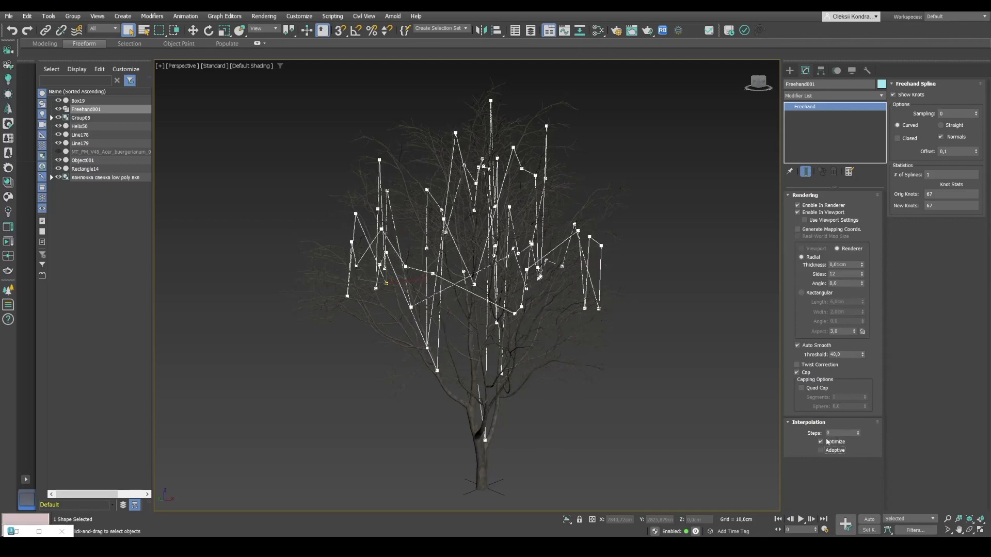
# - Enable Adaptive interpolation on Freehand001 so it sags in smooth curved loops
pyautogui.click(857, 431)
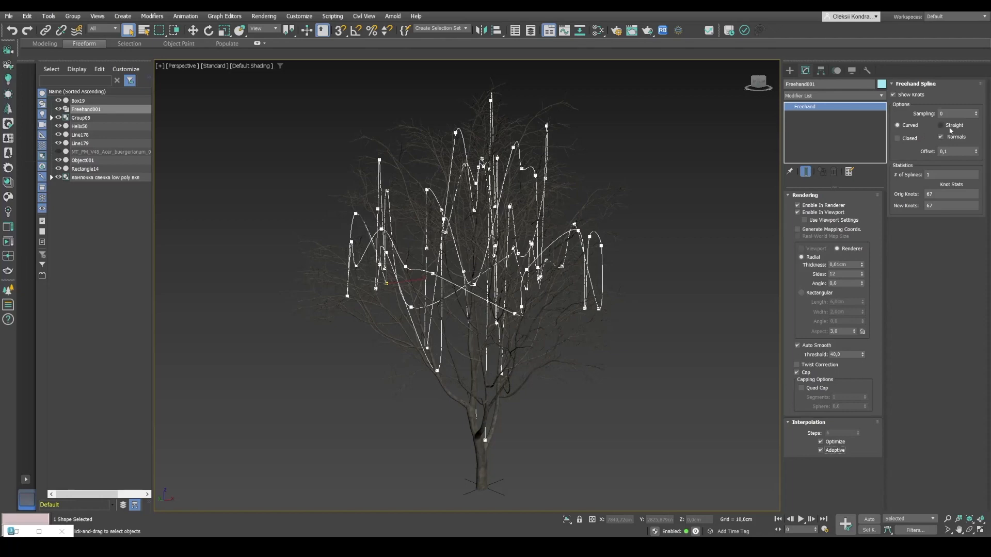
pyautogui.click(941, 125)
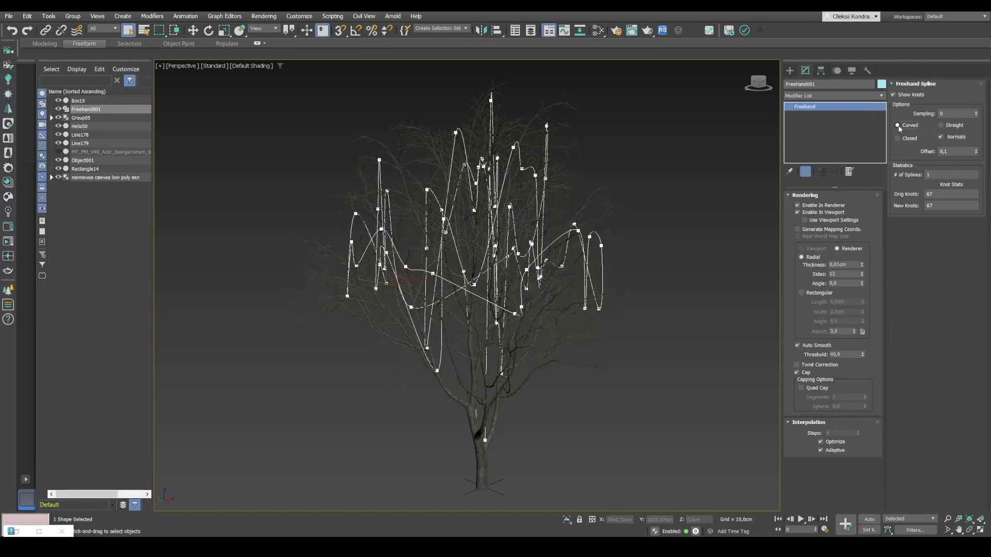
pyautogui.click(893, 94)
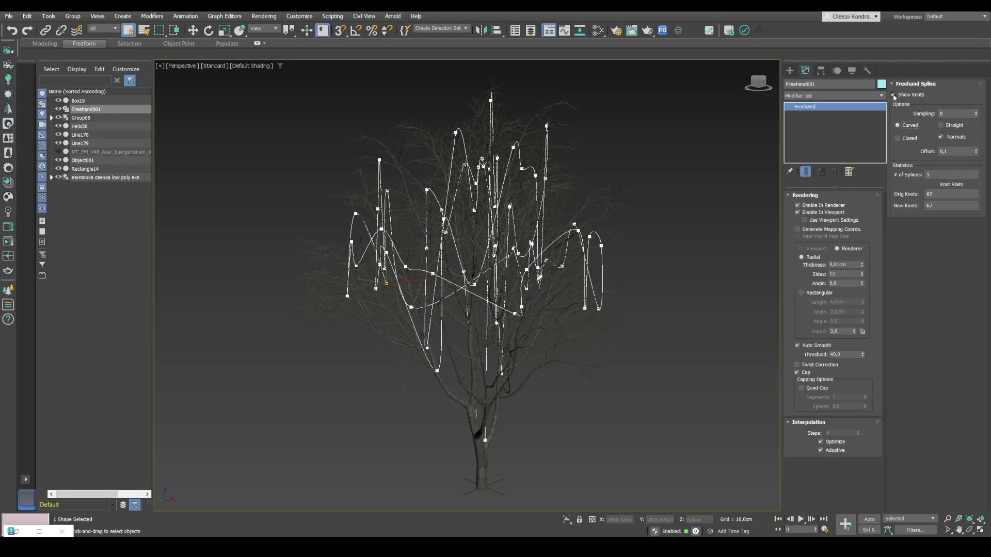
pyautogui.click(892, 95)
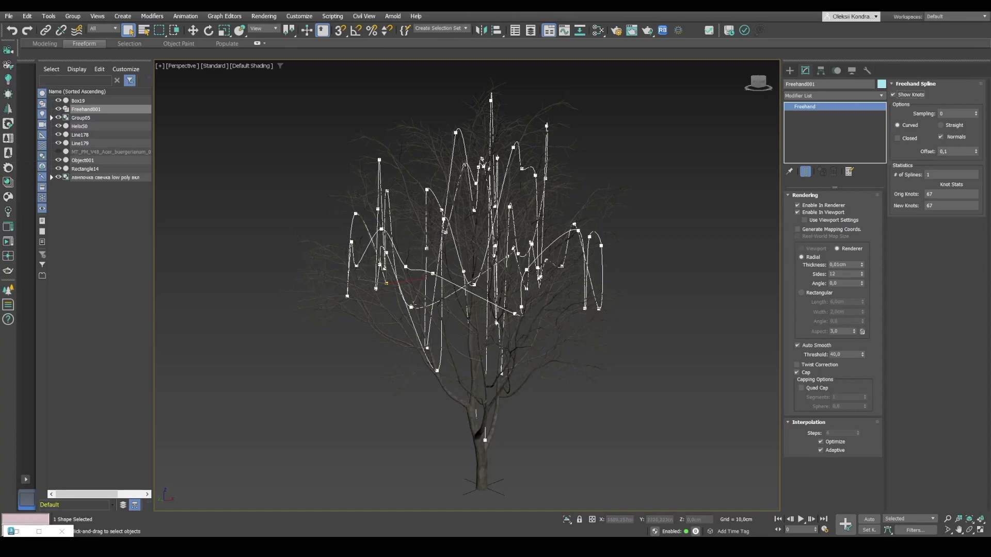
pyautogui.moveTo(558, 277)
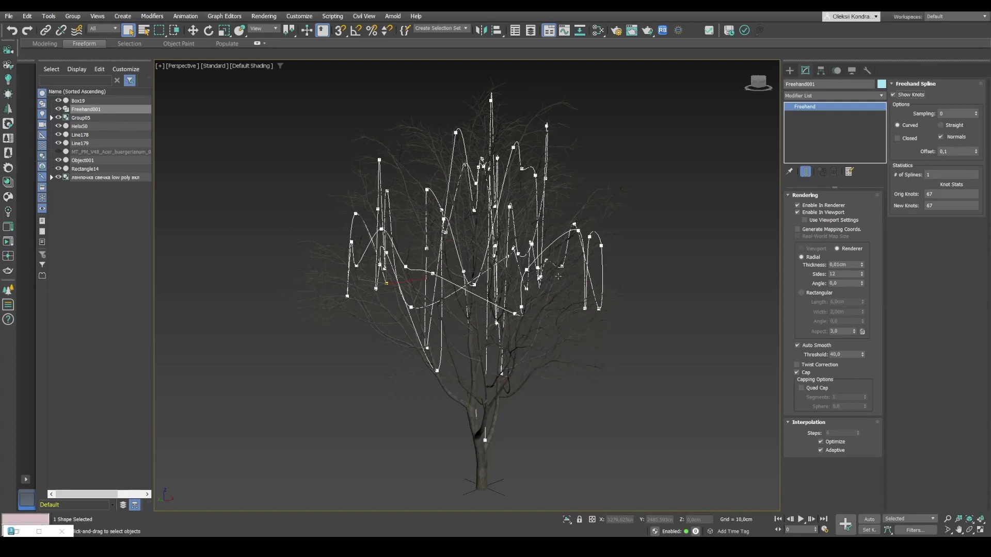
# - Isolate Freehand001 with Alt+Q so the garland curve shows without the tree
pyautogui.press('alt+q')
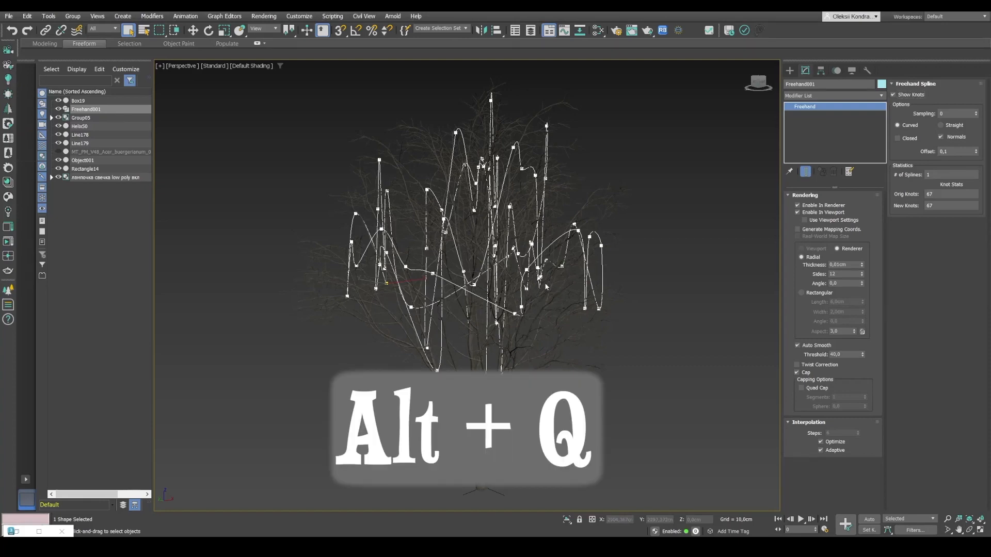
pyautogui.press('alt+q')
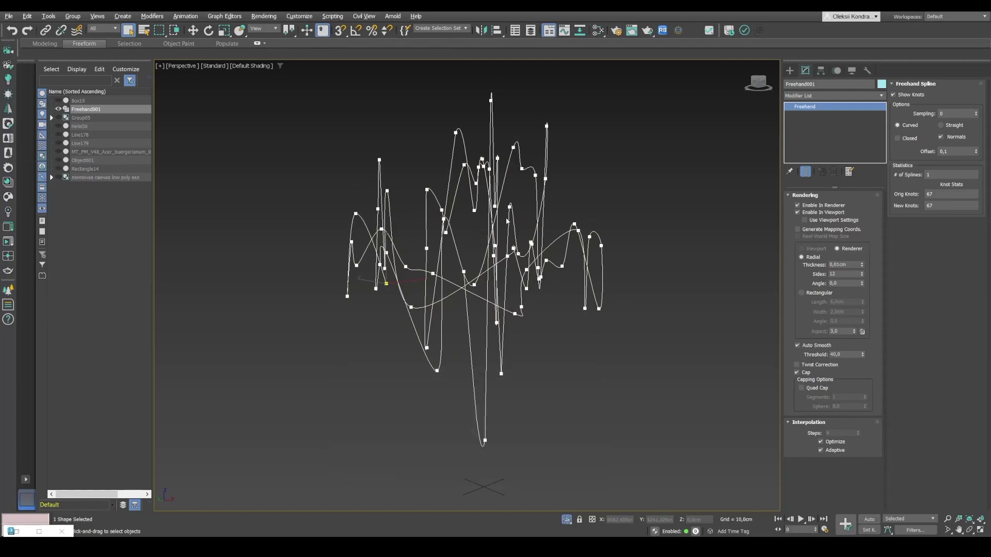
pyautogui.moveTo(452, 113)
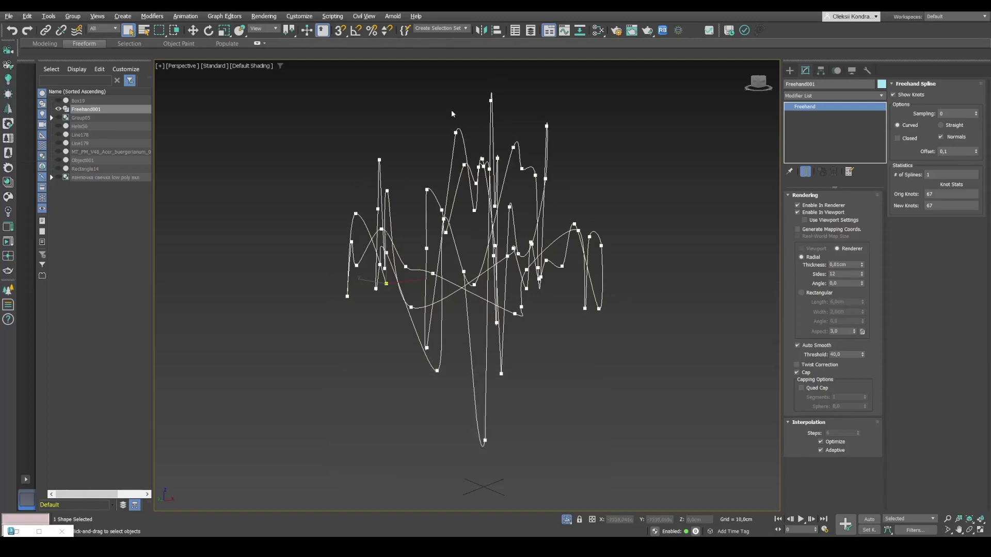
pyautogui.moveTo(565, 241)
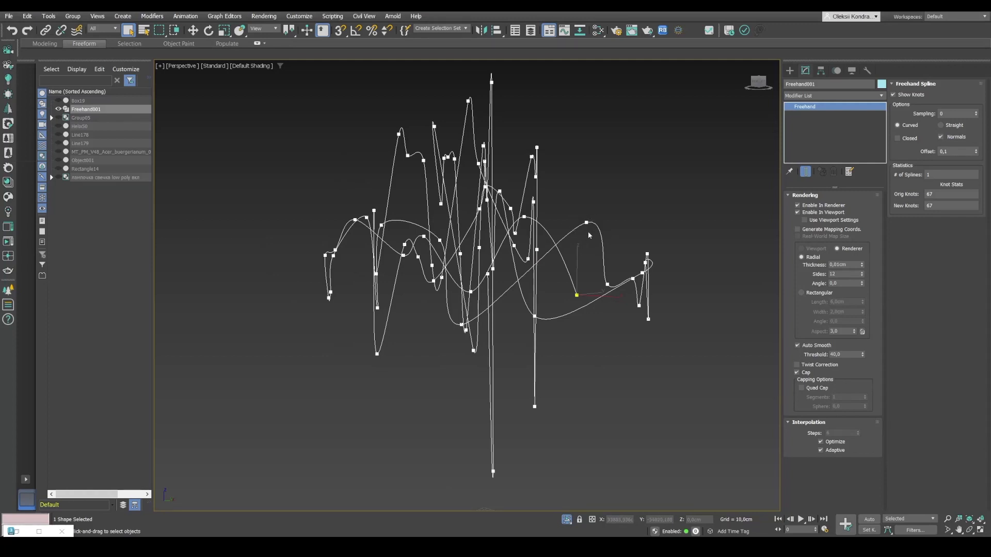
pyautogui.moveTo(412, 356)
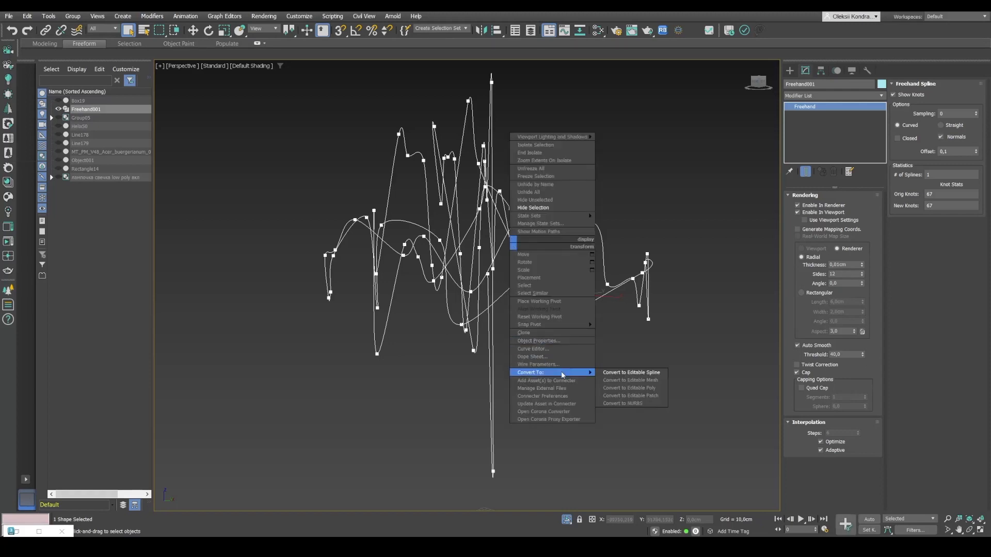
# - Convert Freehand001 to an editable spline and enter Vertex level to adjust its points
pyautogui.click(629, 372)
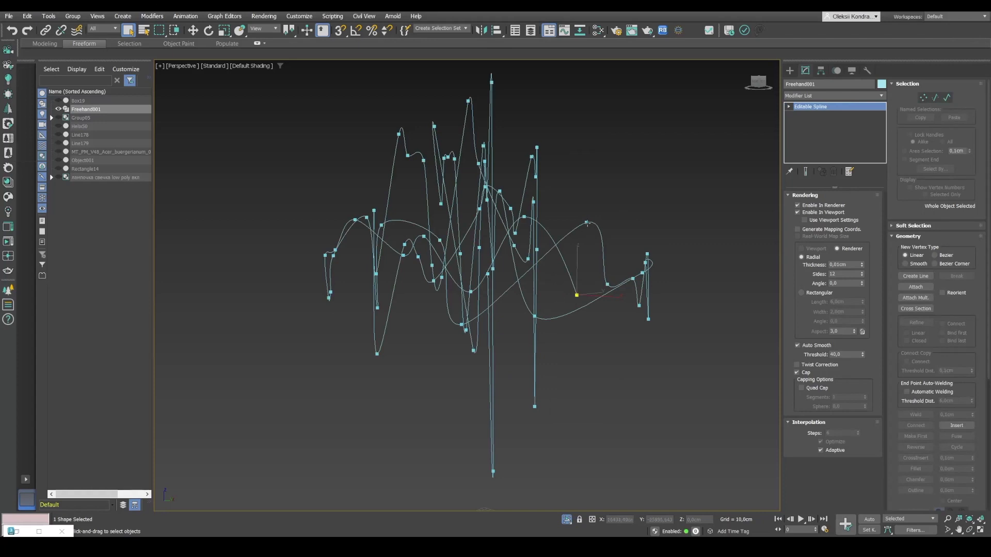
pyautogui.click(787, 106)
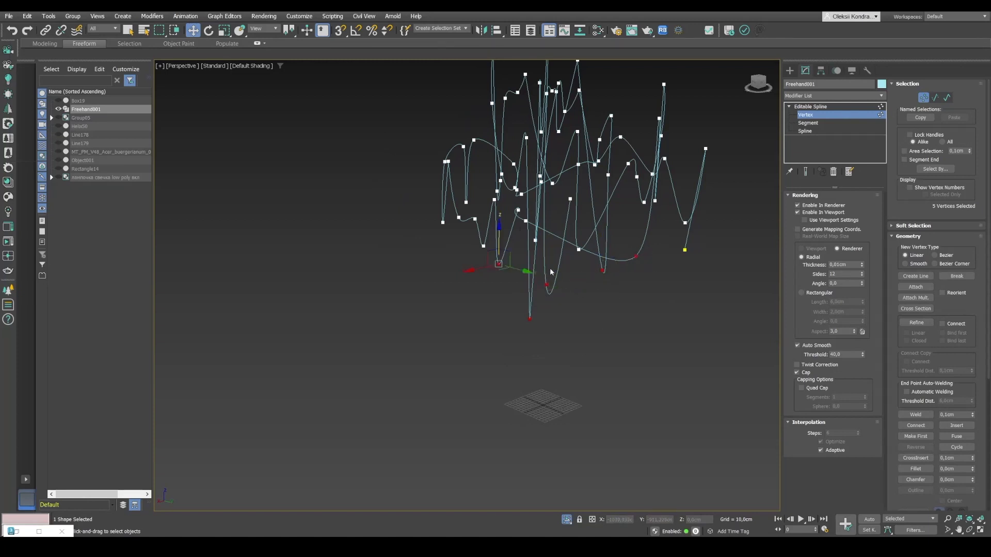
pyautogui.rightClick(551, 272)
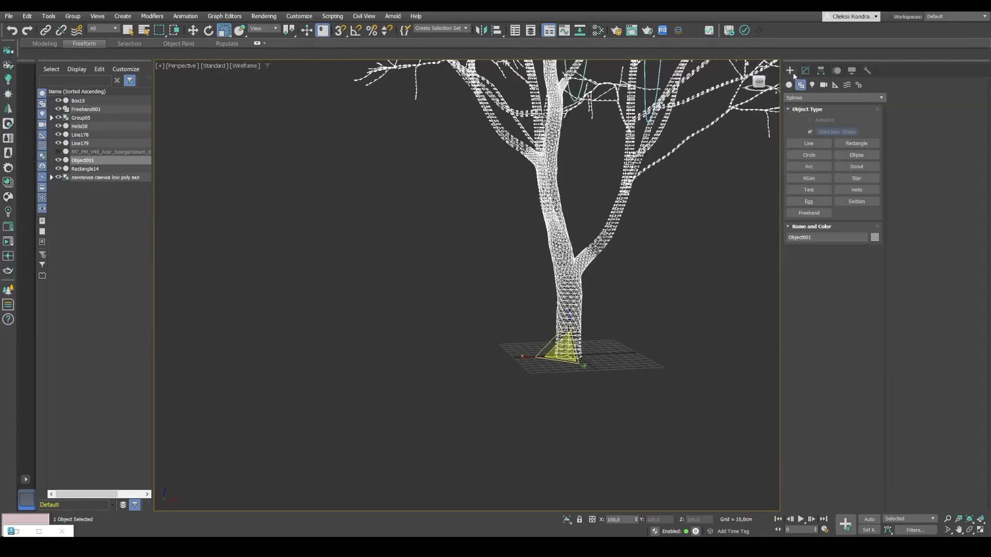
# - Draw Freehand002 up the trunk from its base, constrained to Object001
pyautogui.click(808, 212)
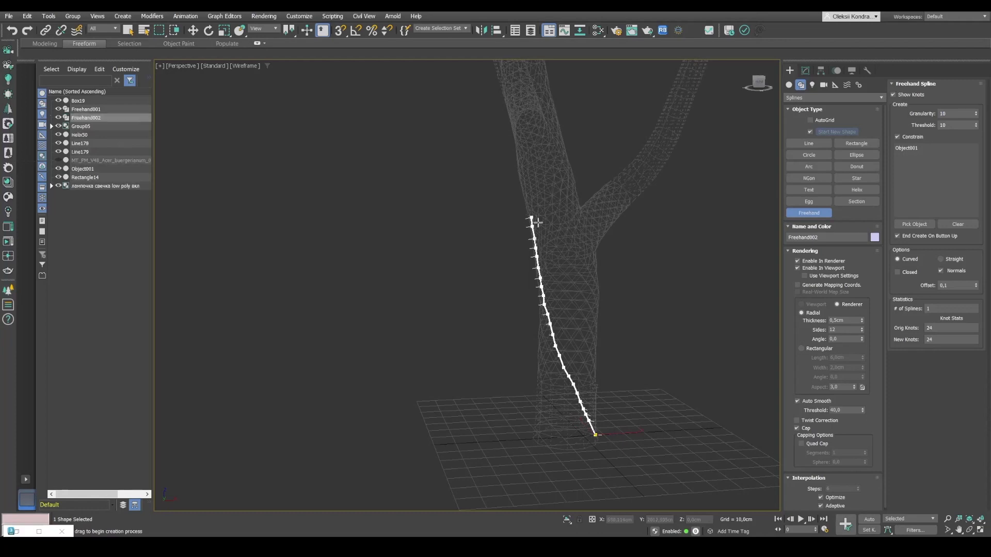
pyautogui.moveTo(525, 262)
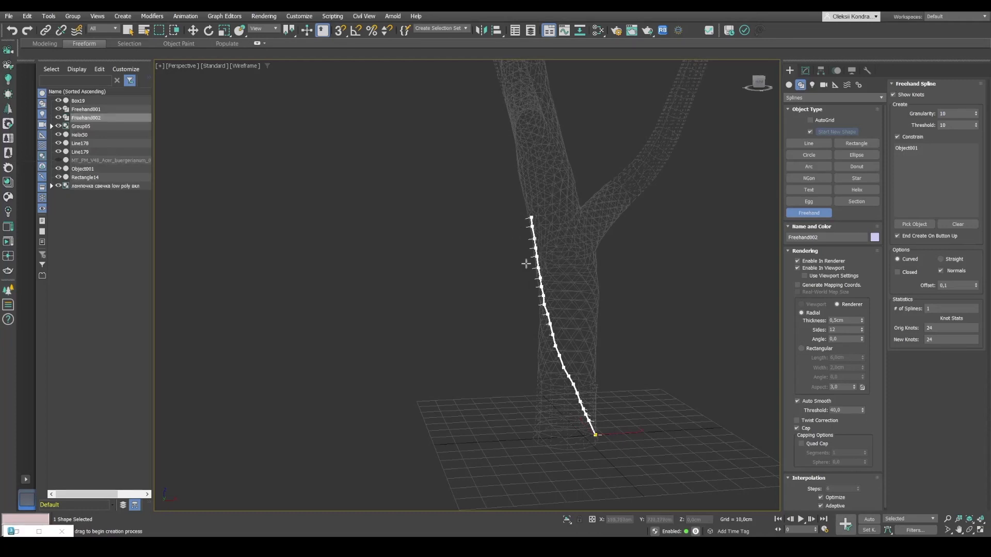
pyautogui.moveTo(534, 192)
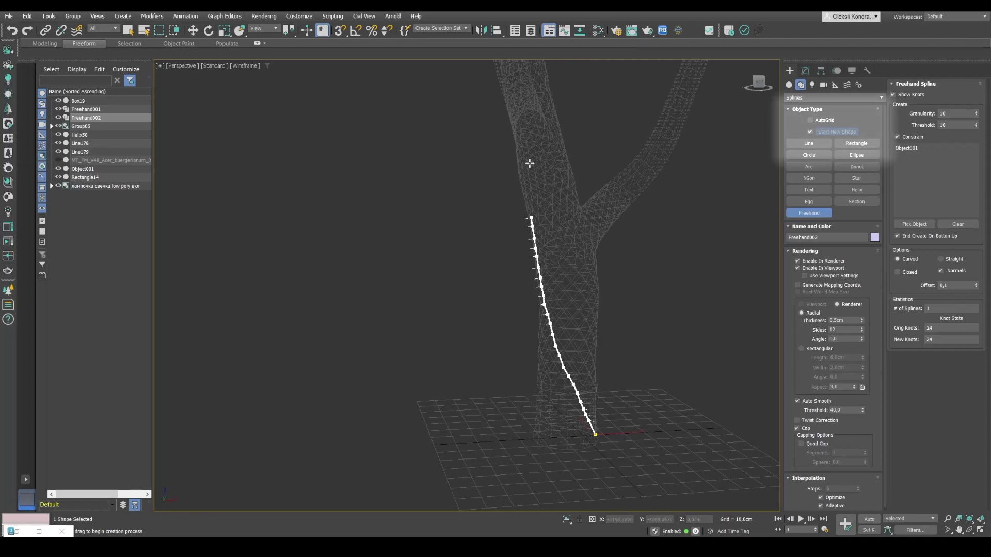
pyautogui.click(810, 119)
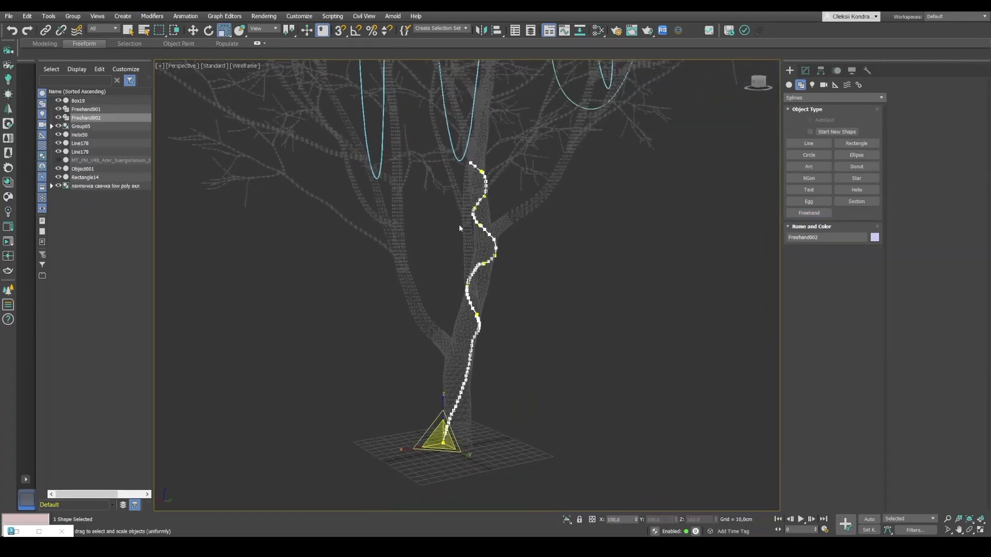
pyautogui.moveTo(489, 302)
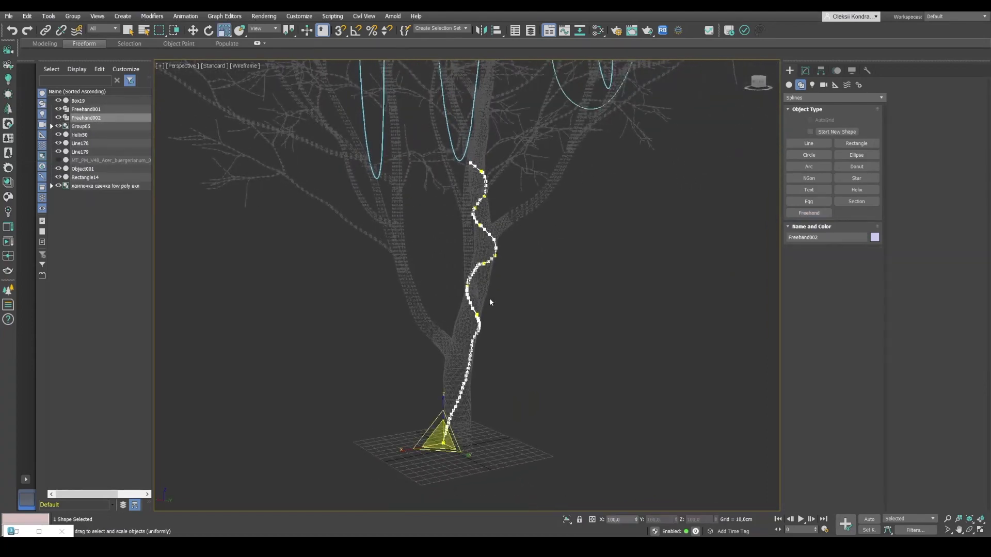
# - Convert Freehand002 to an editable spline and fuse two of its vertices together
pyautogui.rightClick(489, 303)
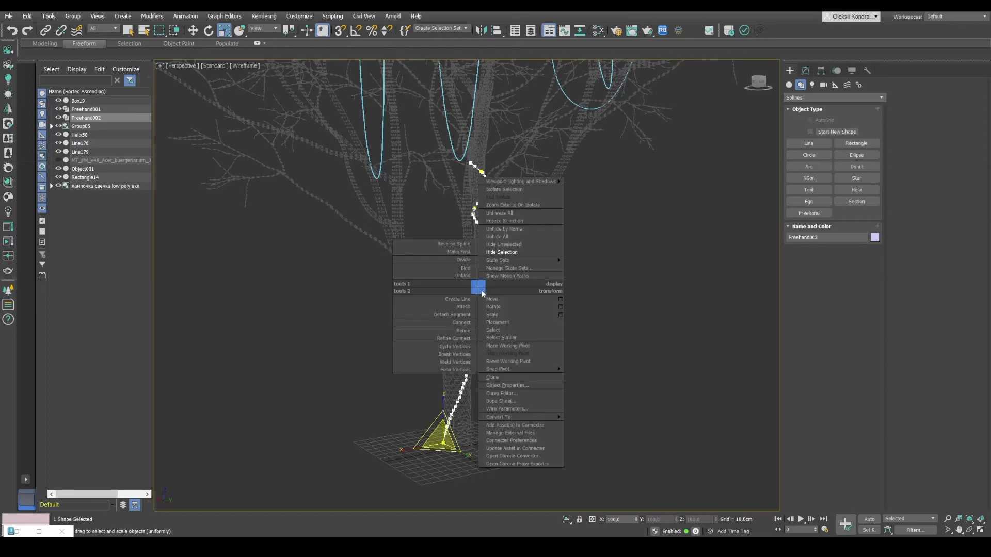
pyautogui.moveTo(500, 417)
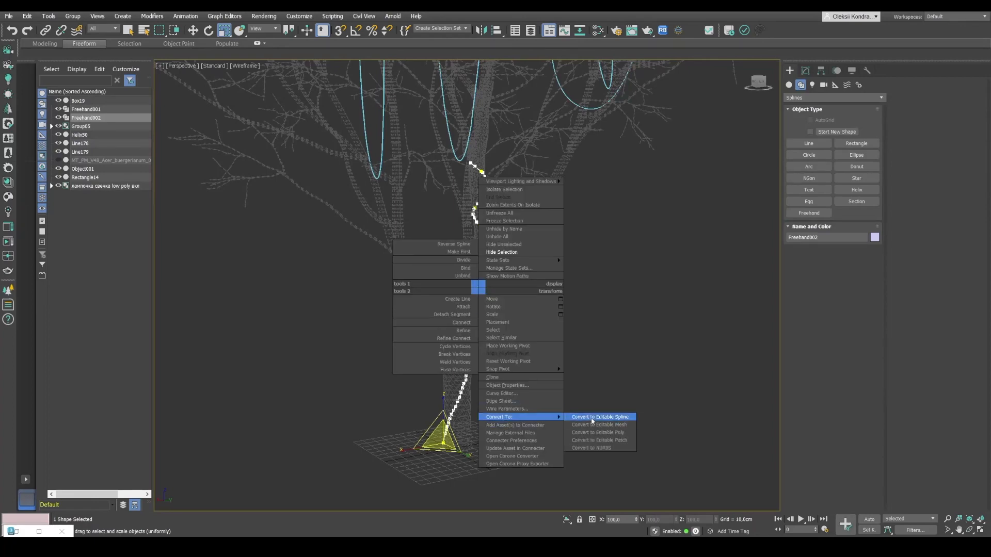
pyautogui.click(599, 417)
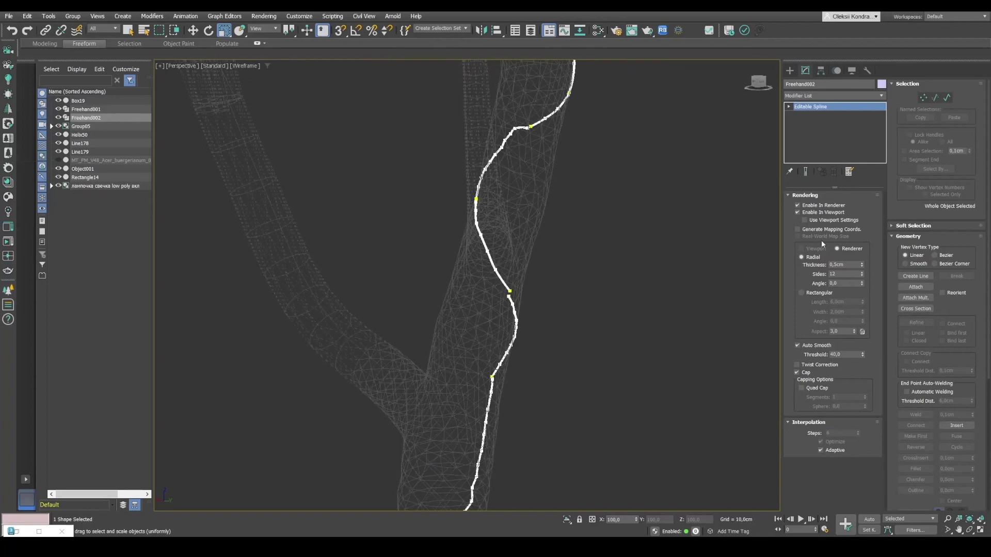
pyautogui.moveTo(530, 287)
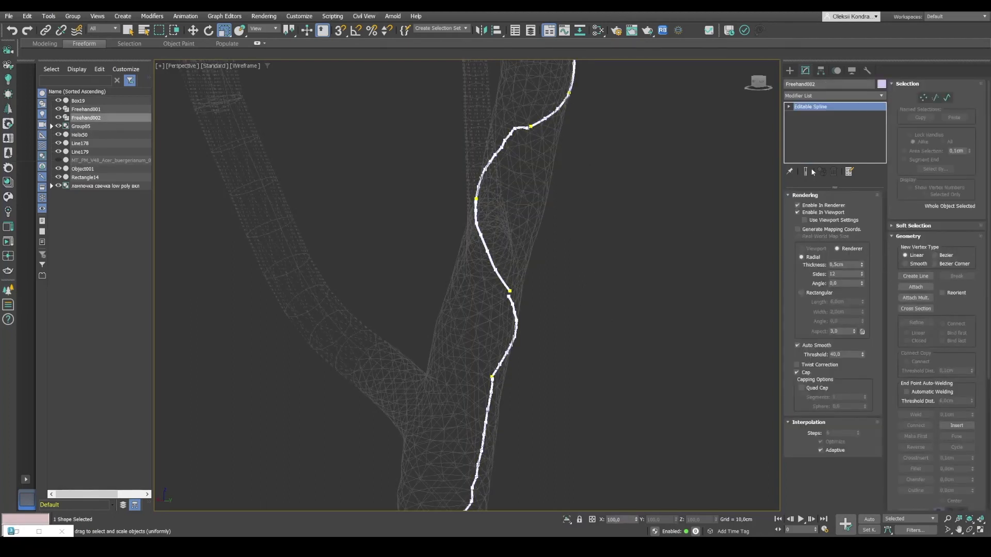
pyautogui.click(788, 106)
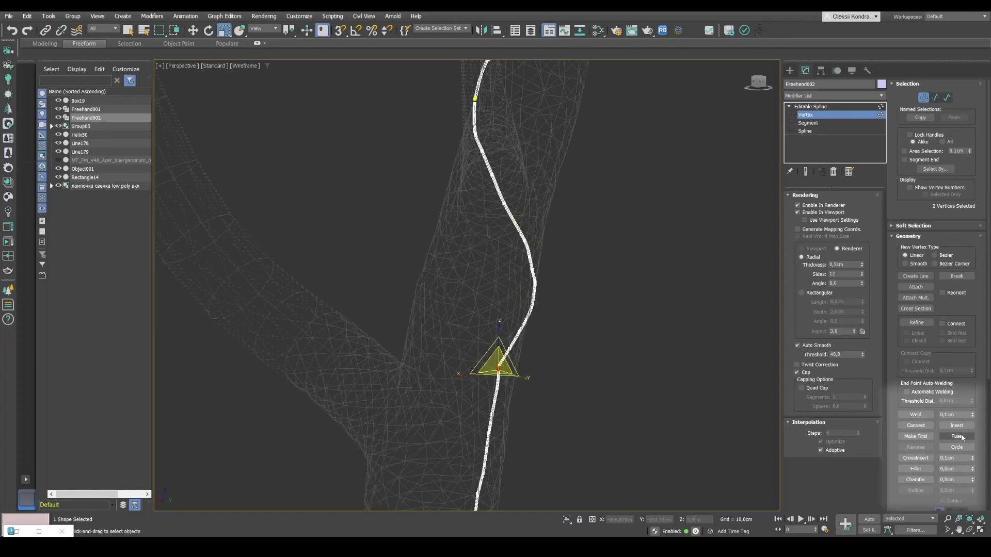
pyautogui.click(956, 435)
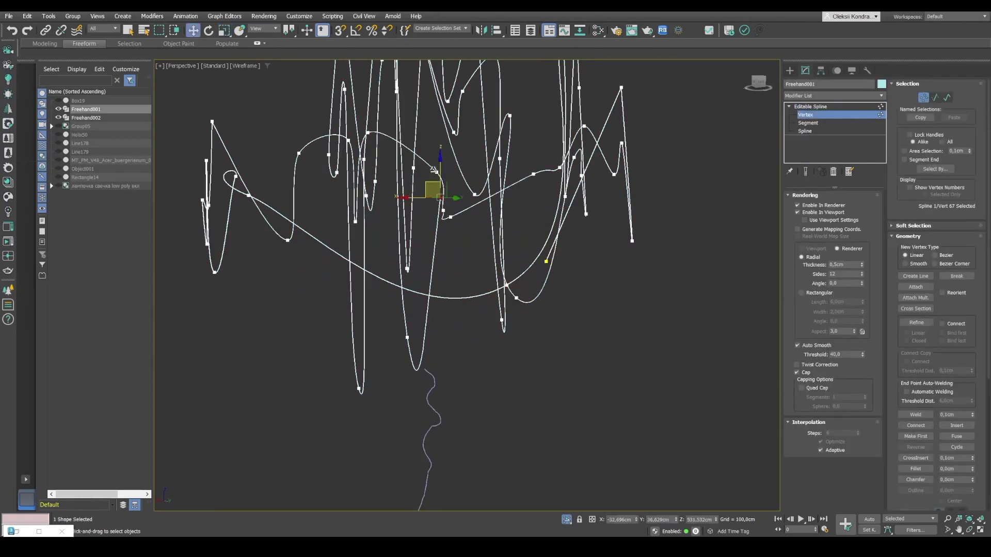
# - Snap the garland's end vertex onto the trunk curve's top and fuse the two points into one strand
pyautogui.moveTo(440, 193); pyautogui.dragTo(441, 366)
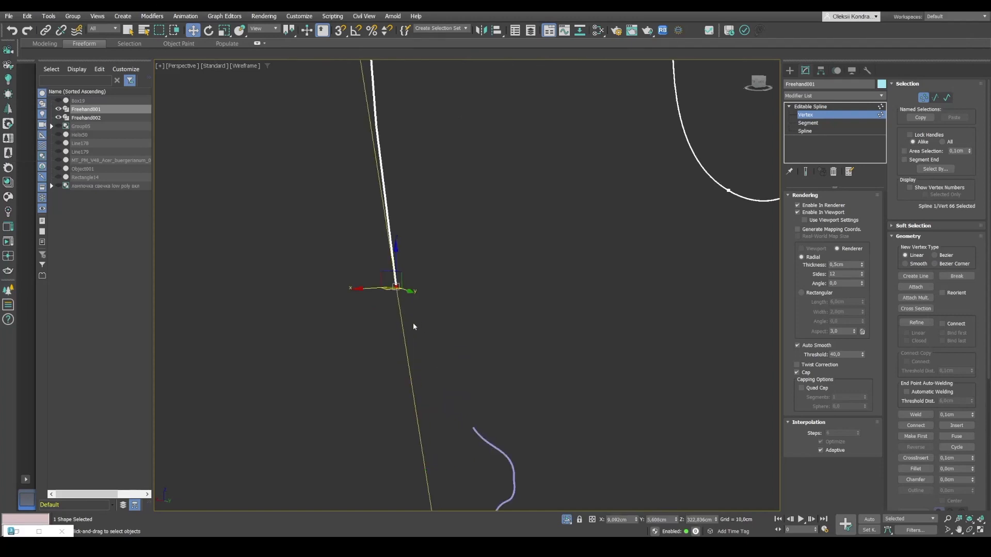
pyautogui.moveTo(393, 280); pyautogui.dragTo(472, 427)
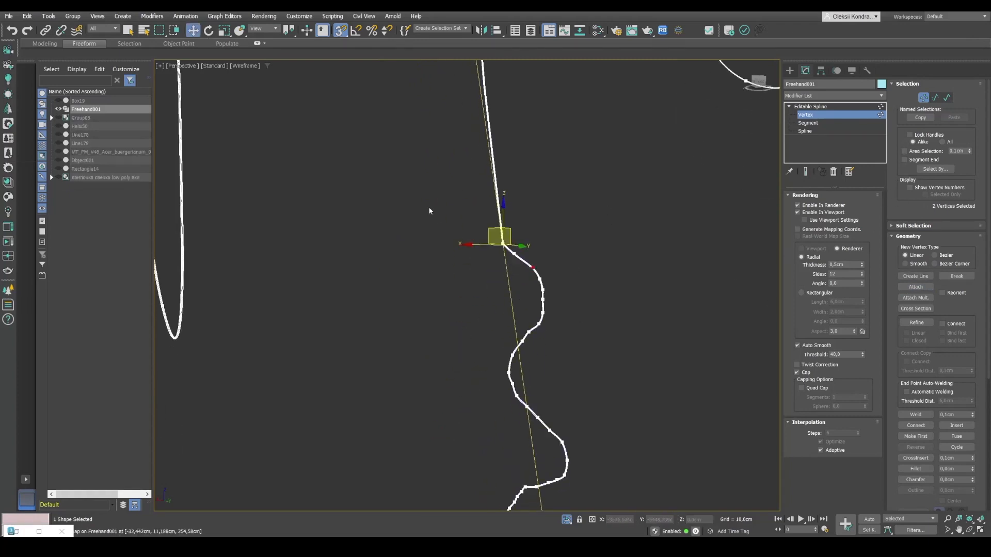
pyautogui.click(955, 435)
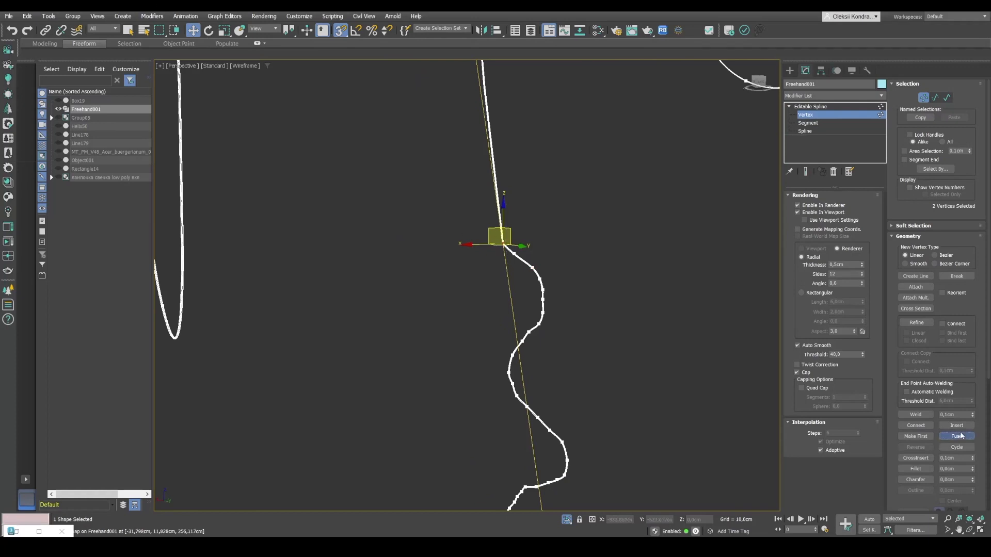
pyautogui.click(916, 415)
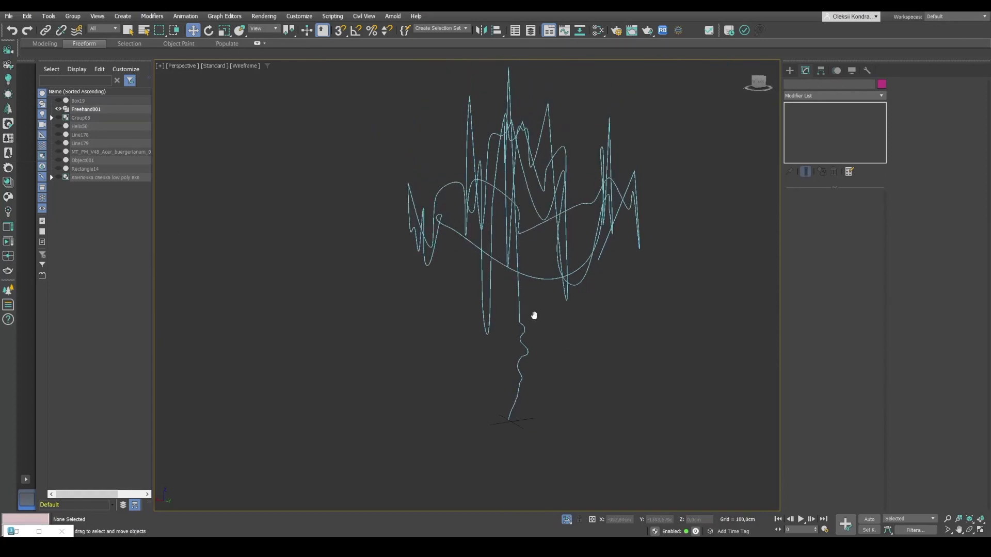
pyautogui.moveTo(534, 316)
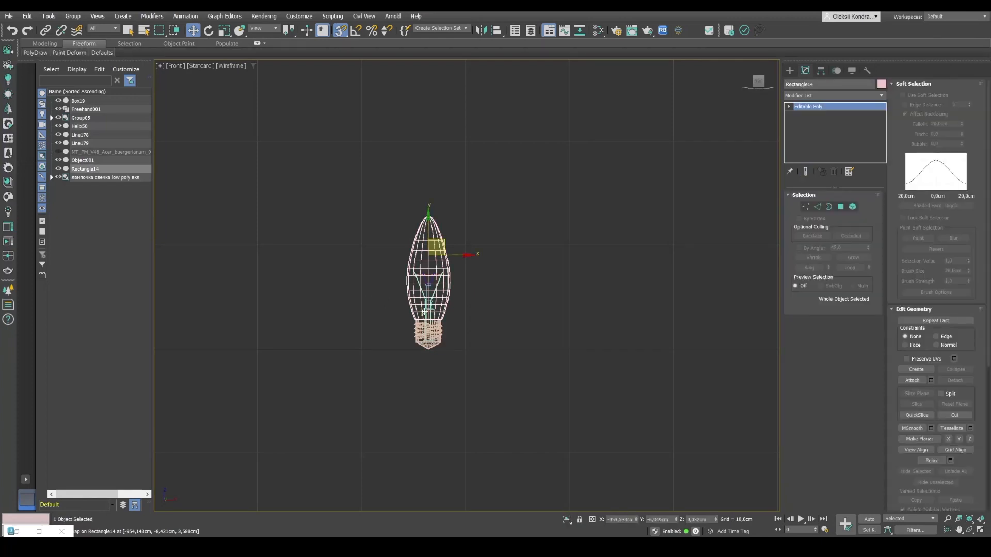
# - Isolate the candle bulb model Rectangle14 and fill the front view with it
pyautogui.press('t')
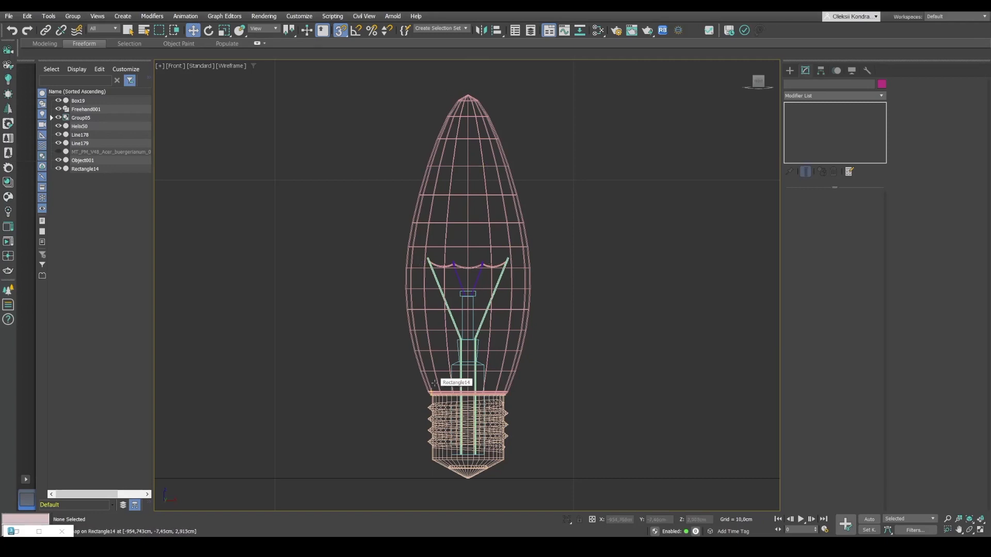
pyautogui.moveTo(434, 388)
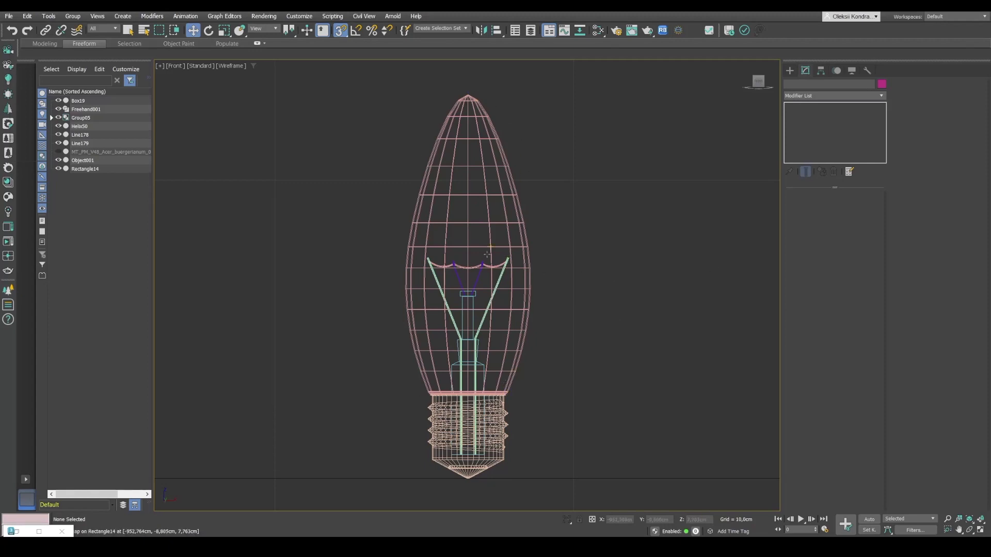
pyautogui.moveTo(472, 312)
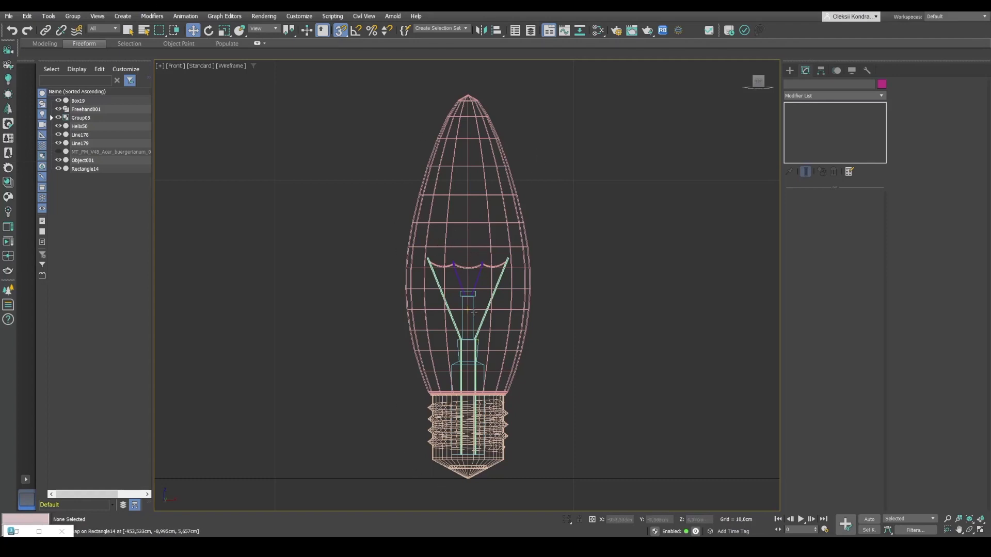
pyautogui.moveTo(569, 441)
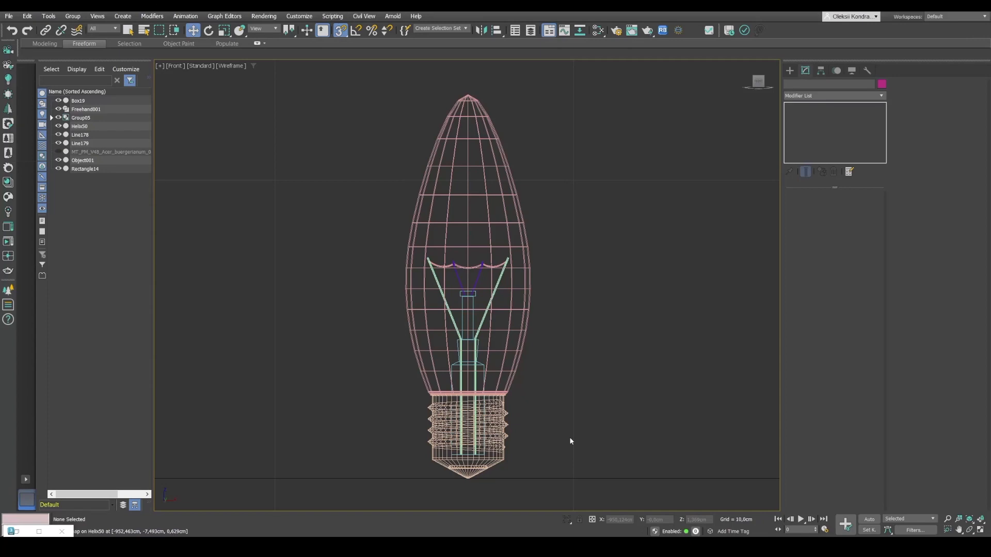
# - Create a CoronaPhysicalMtl in the Slate Material Editor with base colour RGB 4,4,4
pyautogui.click(676, 30)
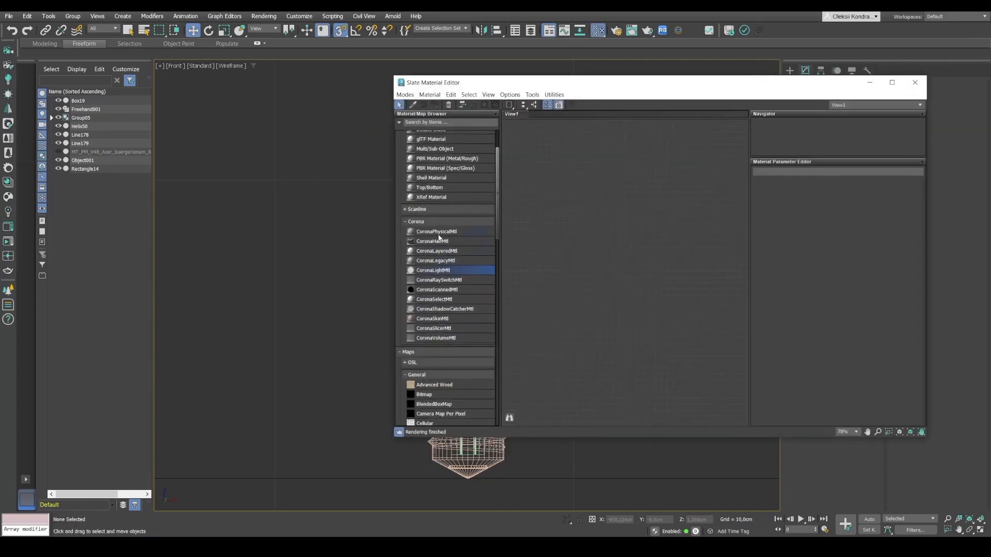
pyautogui.doubleClick(436, 231)
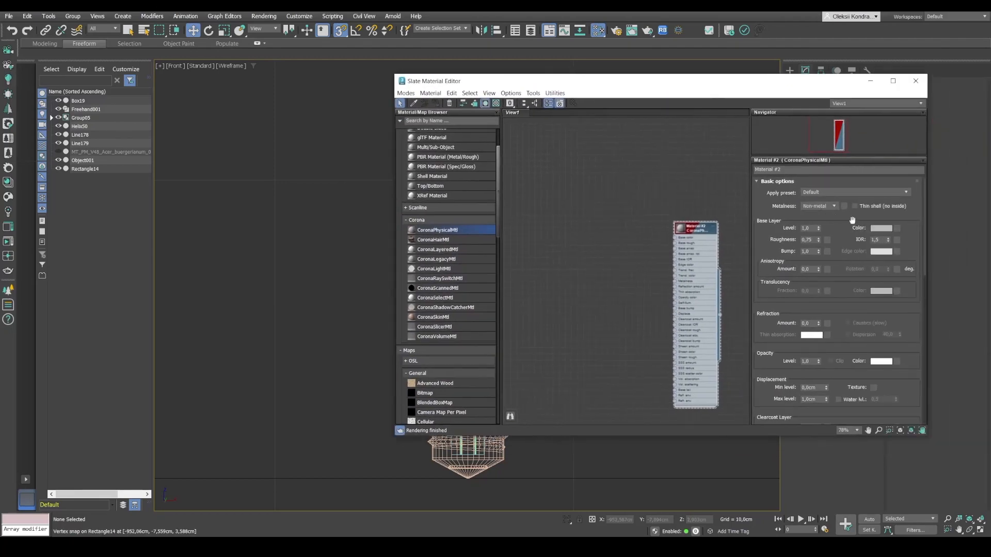
pyautogui.click(880, 228)
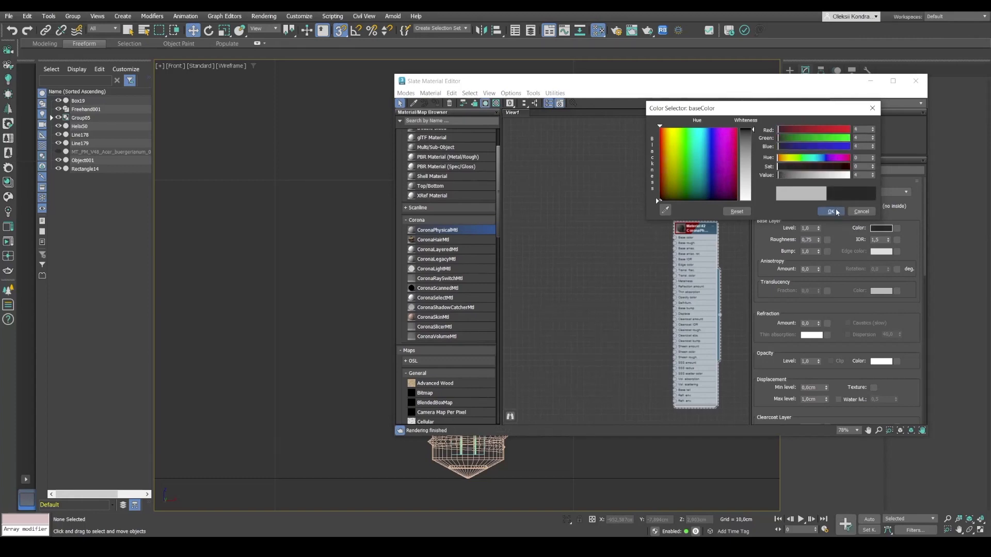
pyautogui.click(830, 210)
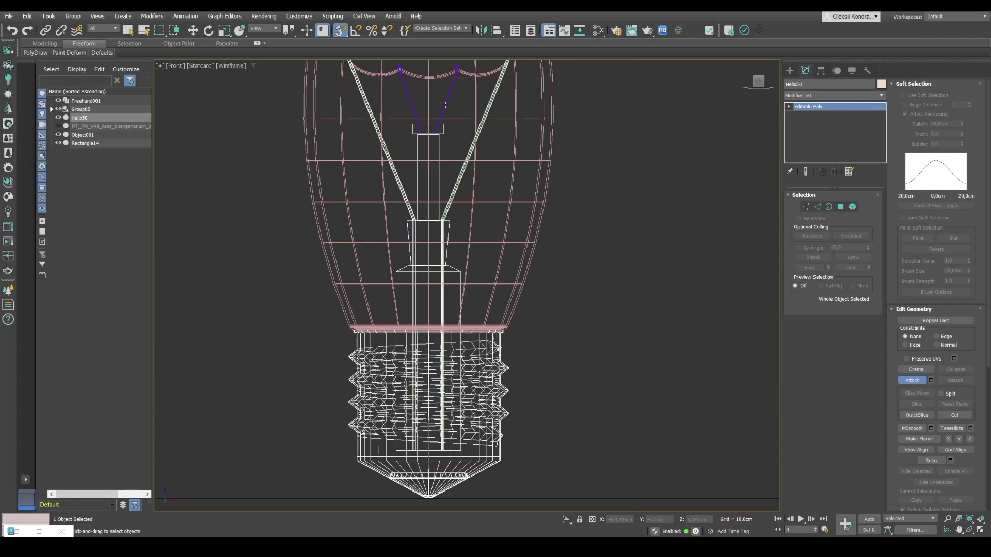
pyautogui.scroll(-3)
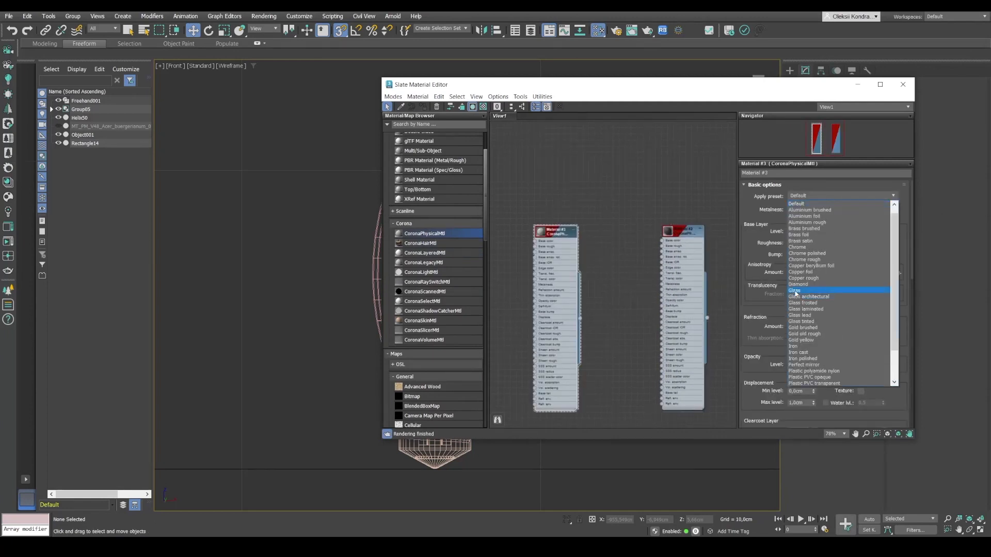
# - Apply the Glass preset to Material #3 and enable Thin shell (no inside)
pyautogui.click(796, 290)
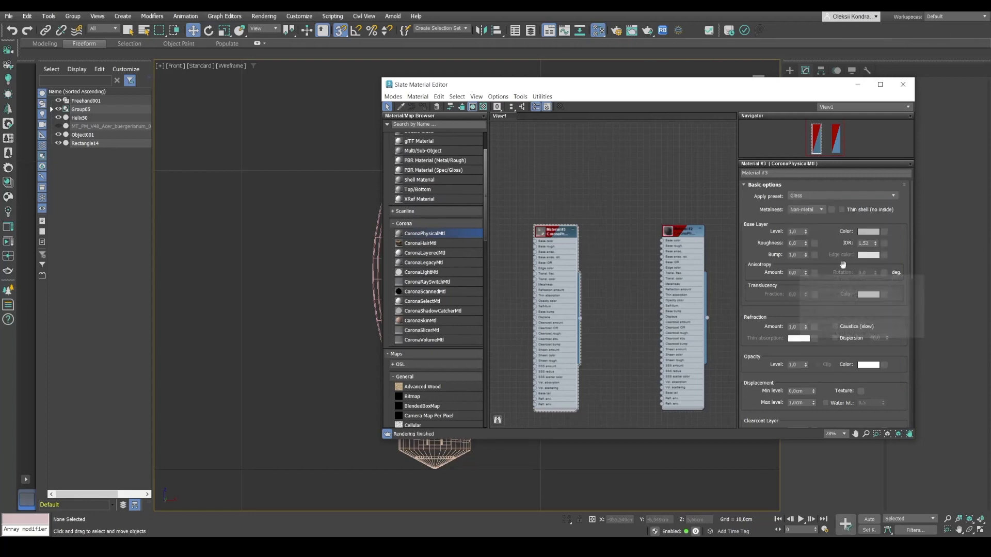
pyautogui.click(842, 209)
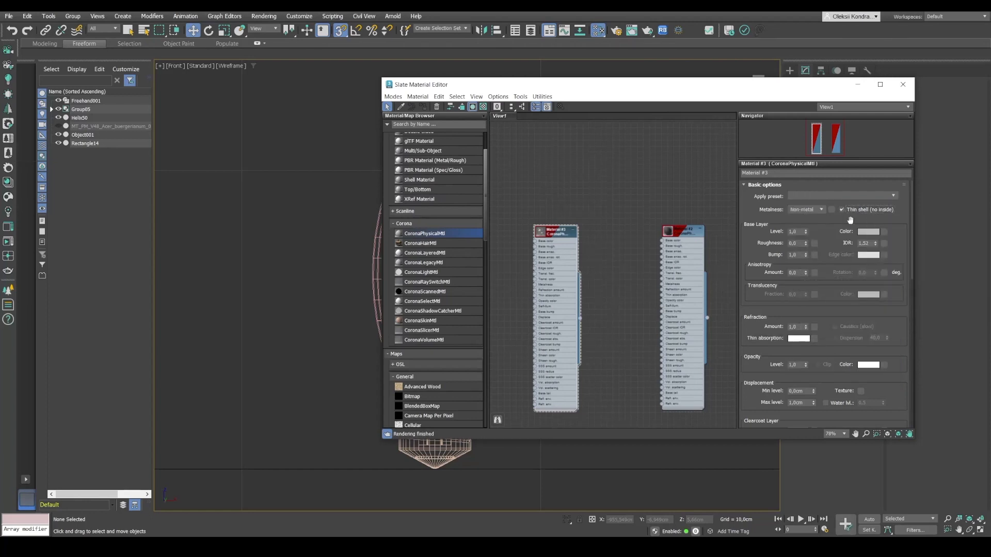
pyautogui.moveTo(421, 83); pyautogui.dragTo(560, 97)
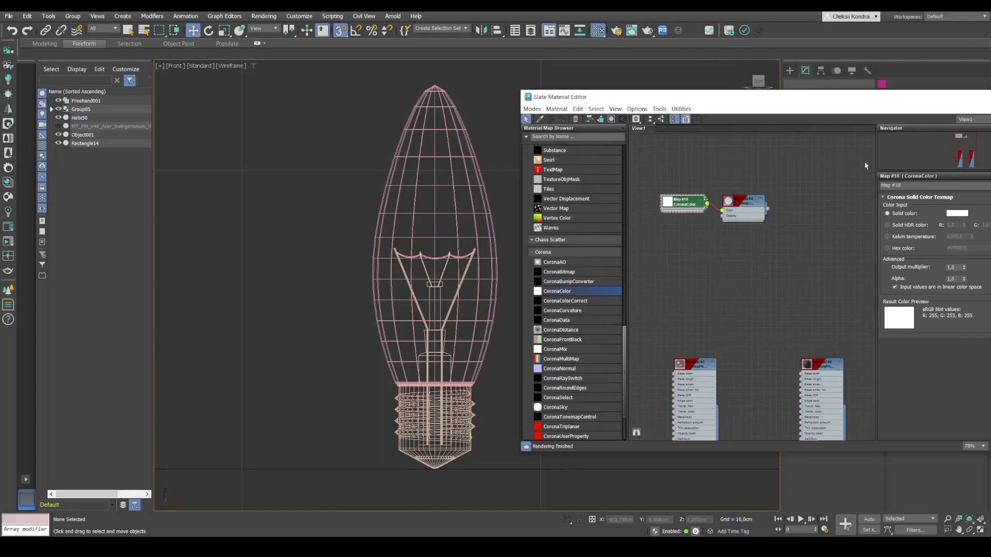
# - Switch the CoronaColor map to Kelvin temperature at 3000 K, then select a bulb part
pyautogui.moveTo(560, 97); pyautogui.dragTo(486, 87)
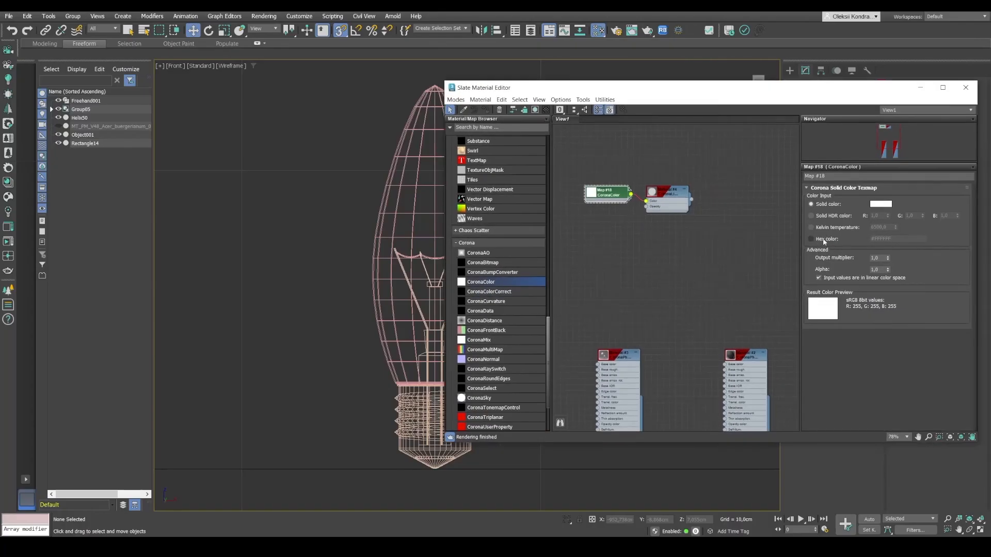
pyautogui.click(812, 227)
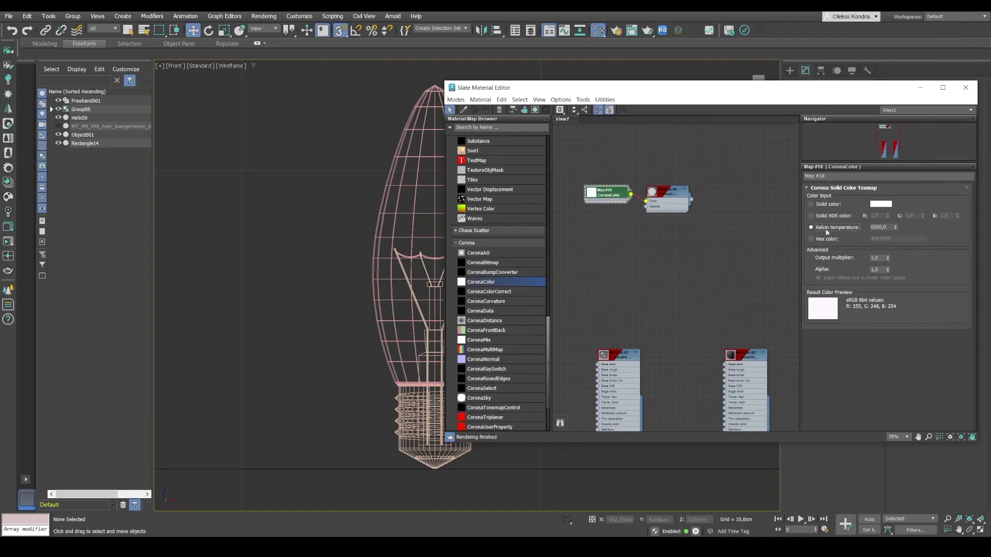
pyautogui.click(883, 227)
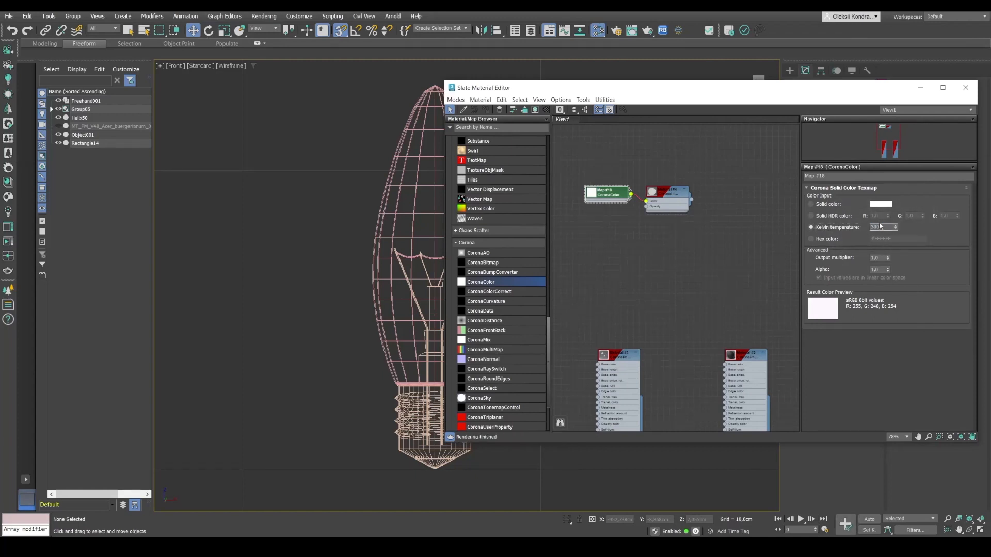
pyautogui.write('3000.0')
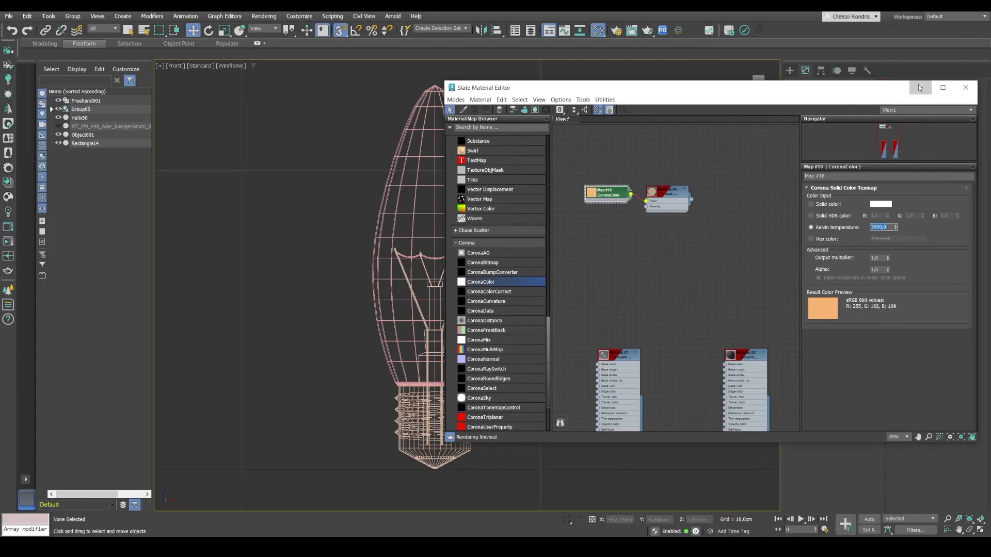
pyautogui.click(966, 87)
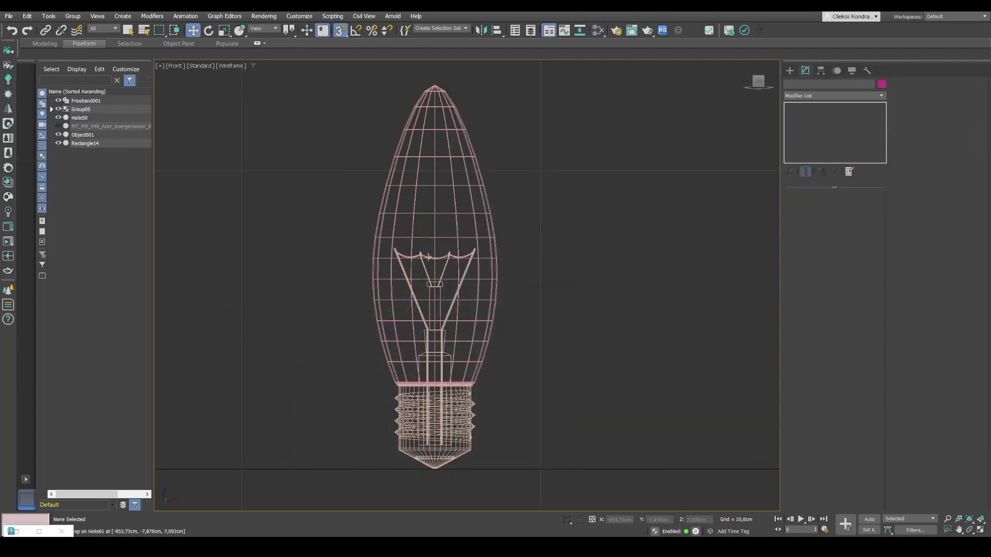
pyautogui.click(81, 108)
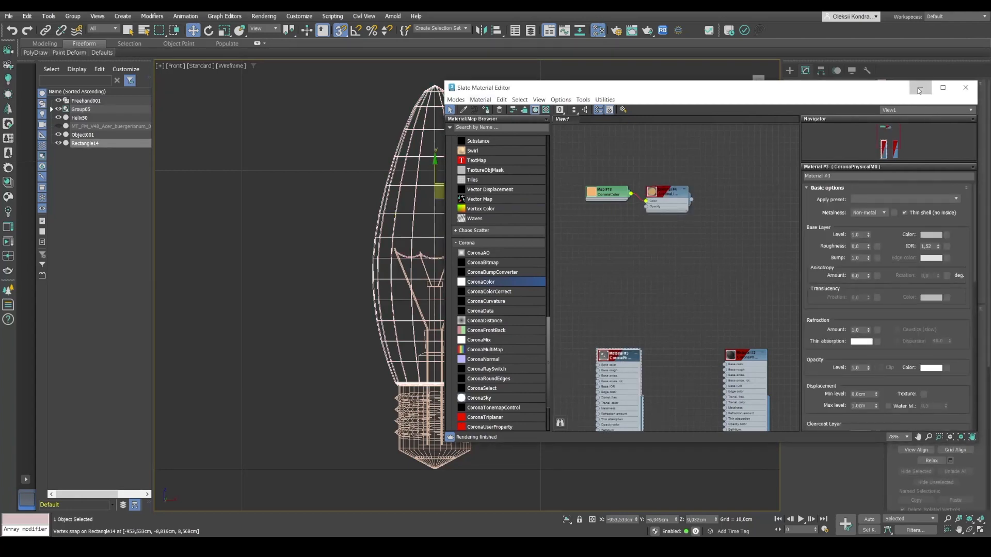
# - Attach the bulb parts into Helix00 and enter Affect Pivot Only in the Hierarchy panel
pyautogui.click(965, 87)
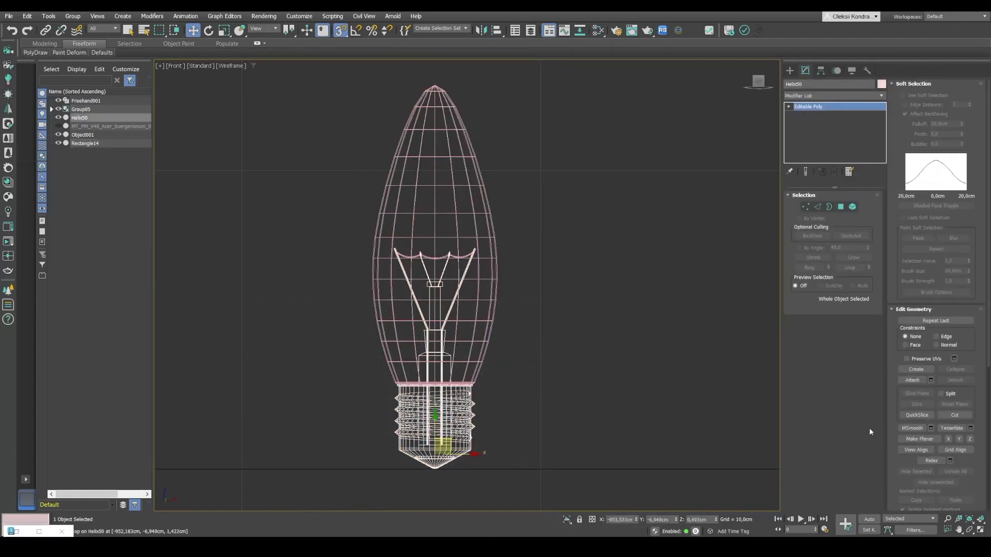
pyautogui.click(911, 379)
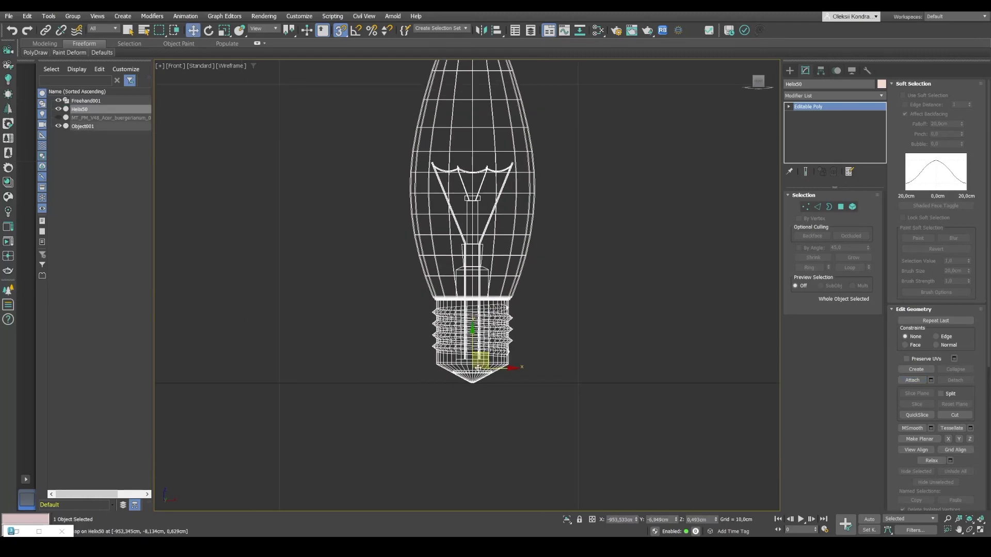
pyautogui.scroll(-3)
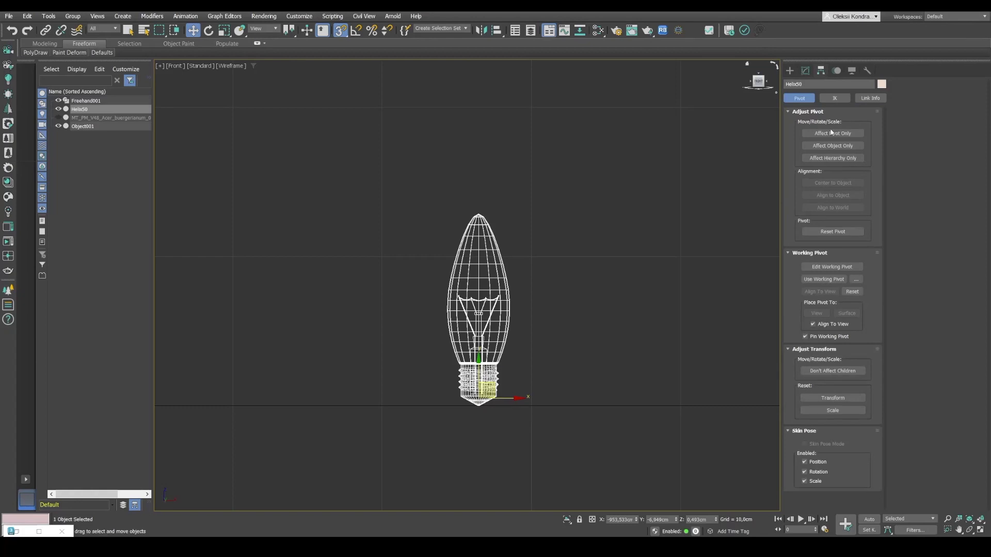
pyautogui.click(832, 133)
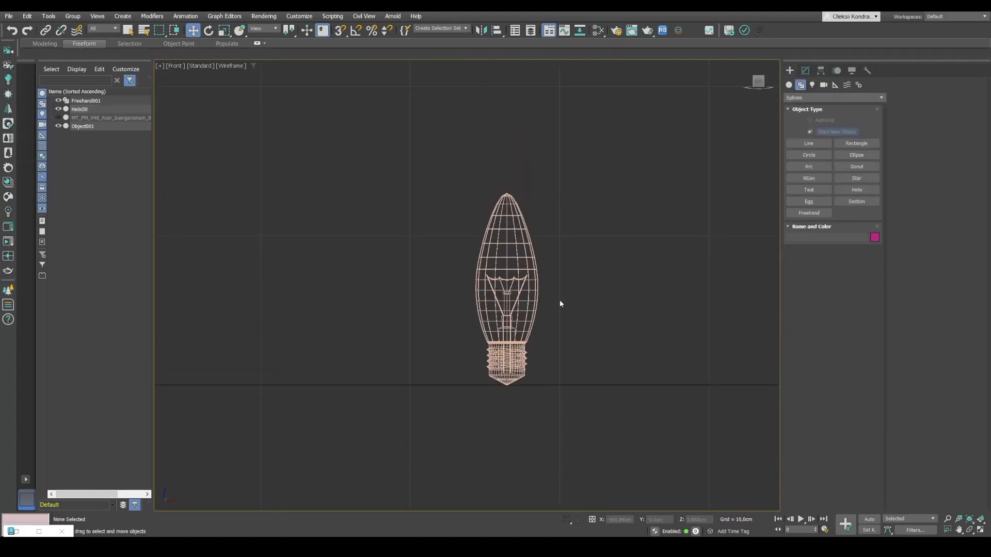
# - Place a Chaos Scatter object from Create > Geometry beside the garland spline
pyautogui.scroll(-3)
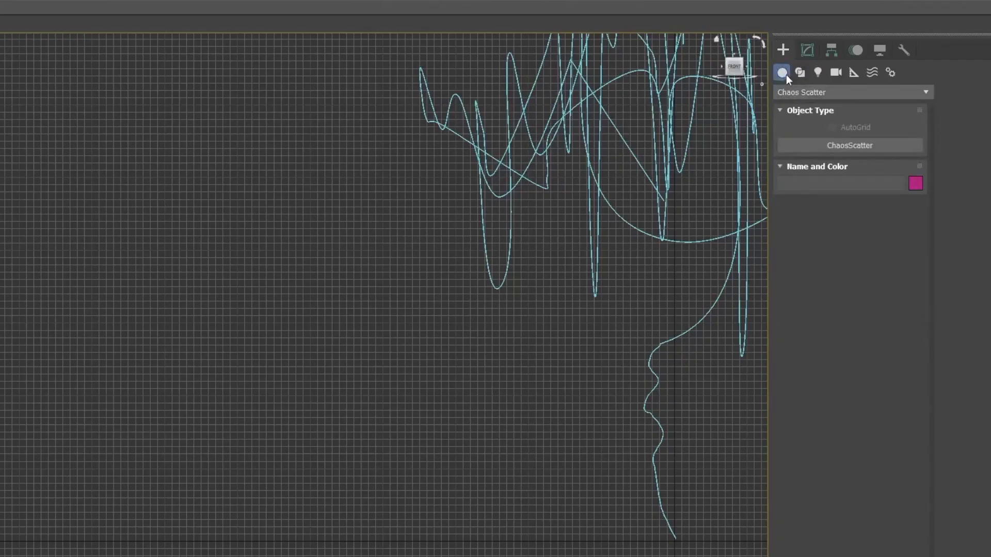
pyautogui.click(849, 146)
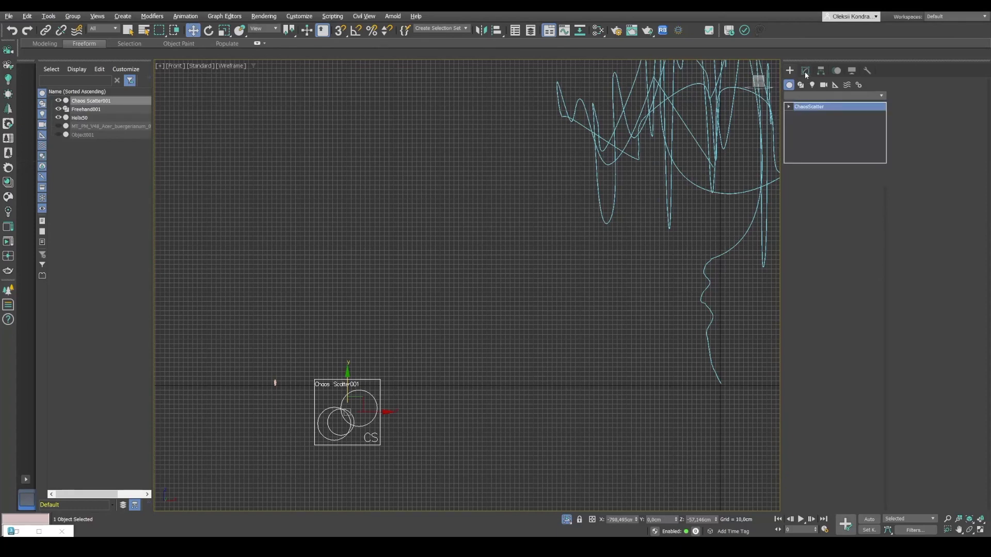
# - Pick the Freehand001 garland spline as the Chaos Scatter distribution target
pyautogui.click(804, 70)
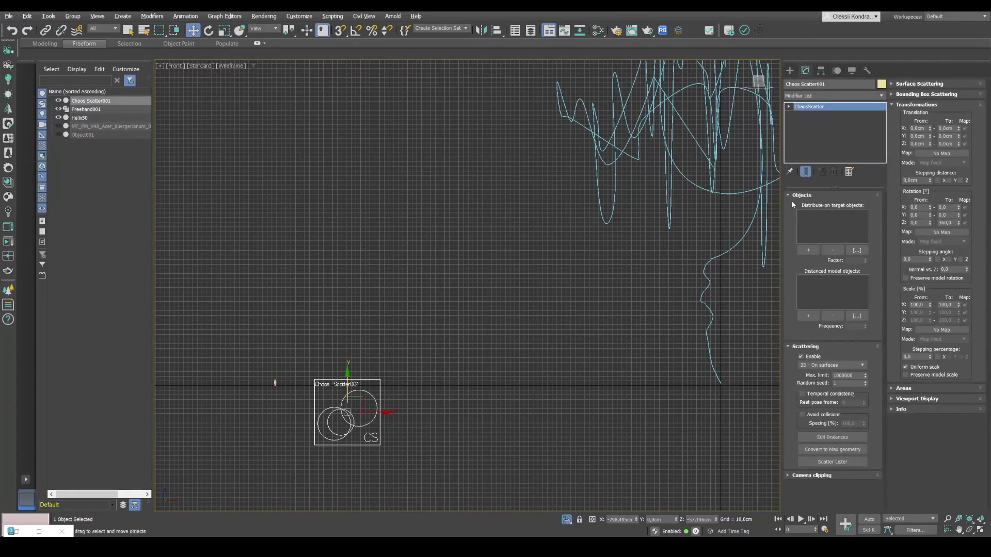
pyautogui.moveTo(855, 213)
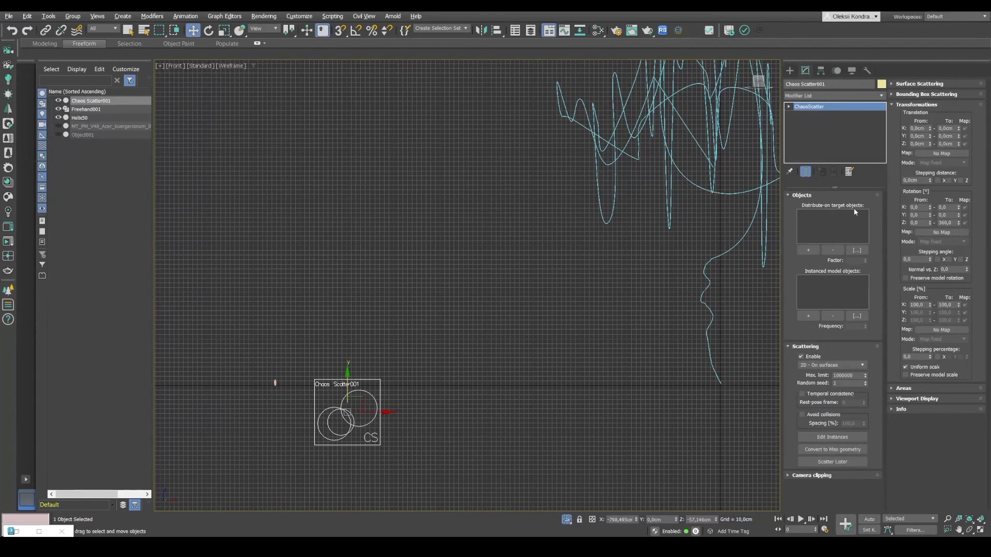
pyautogui.click(808, 250)
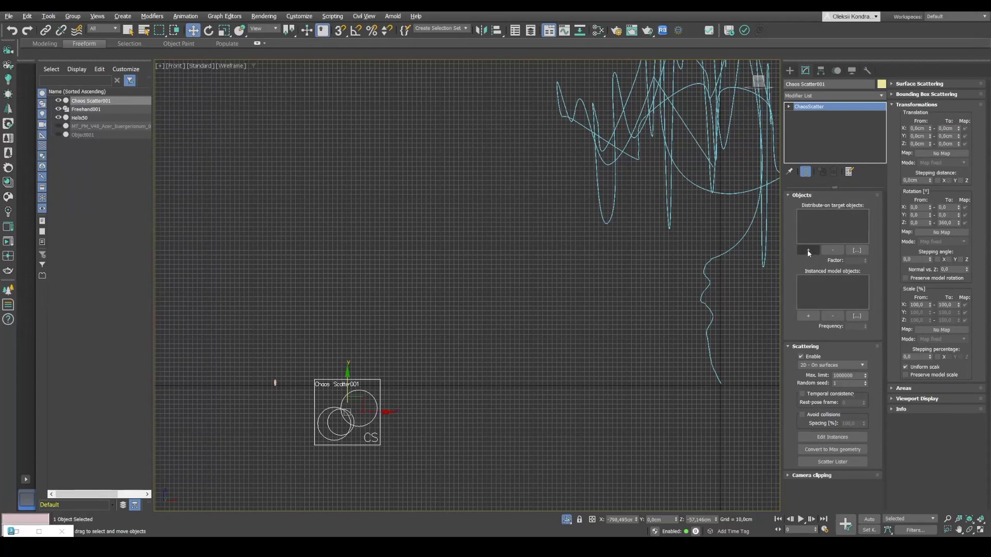
pyautogui.click(808, 250)
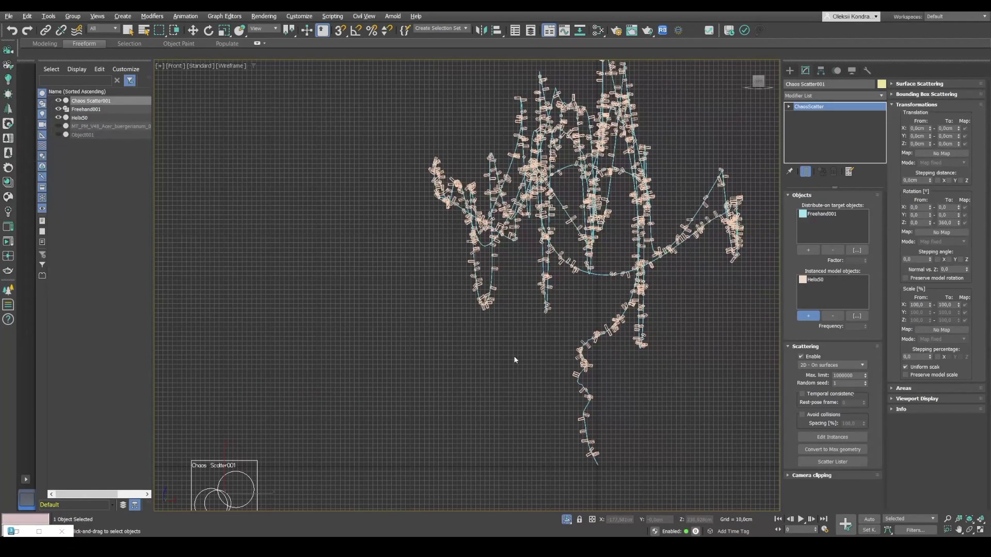
pyautogui.moveTo(669, 362)
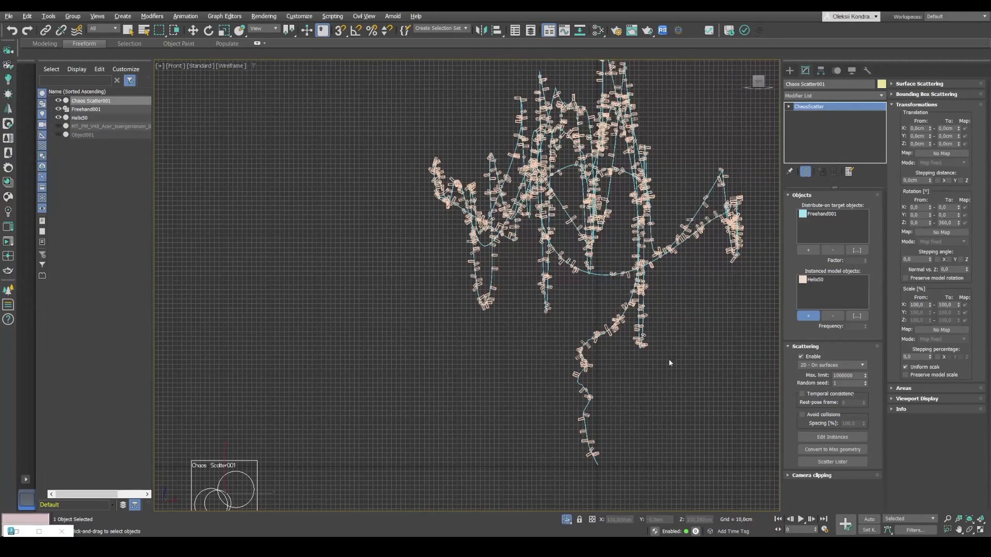
pyautogui.moveTo(780, 337)
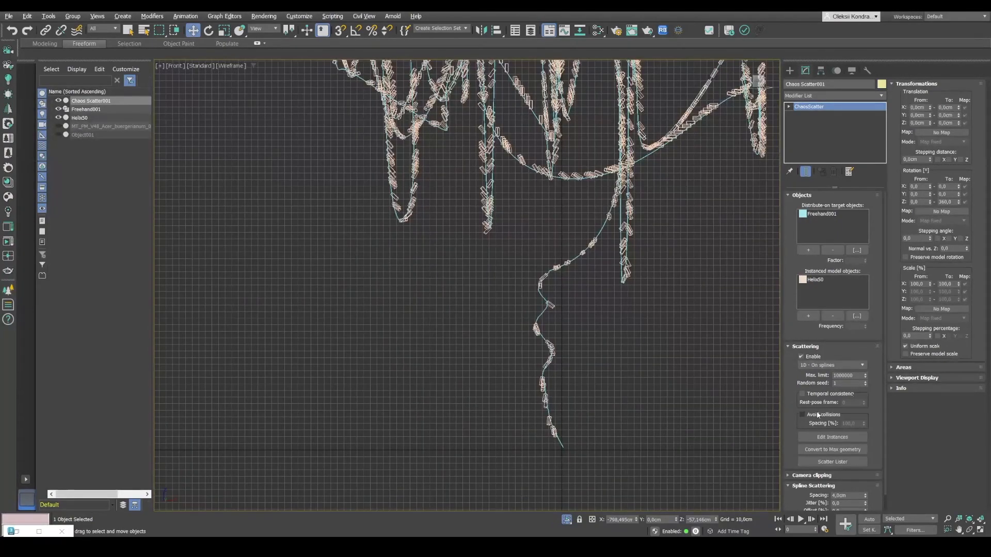
# - Enable Avoid collisions and set spline scattering spacing to 20 cm
pyautogui.click(802, 415)
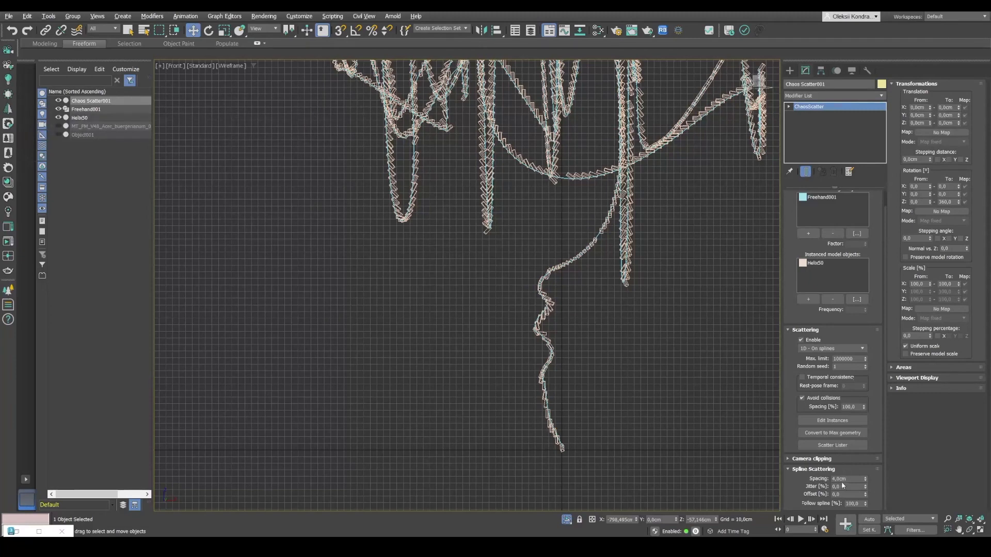
pyautogui.doubleClick(840, 478)
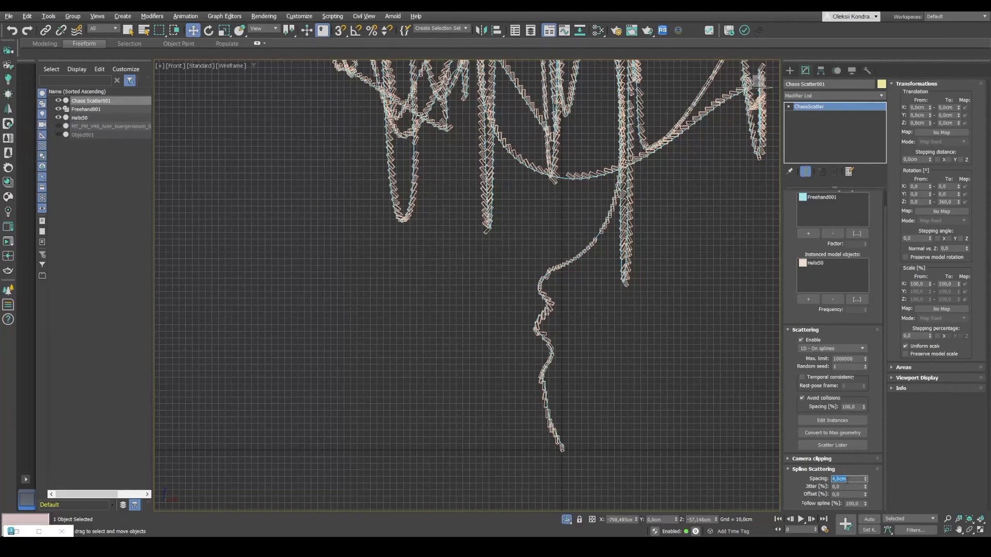
pyautogui.write('20,0cm')
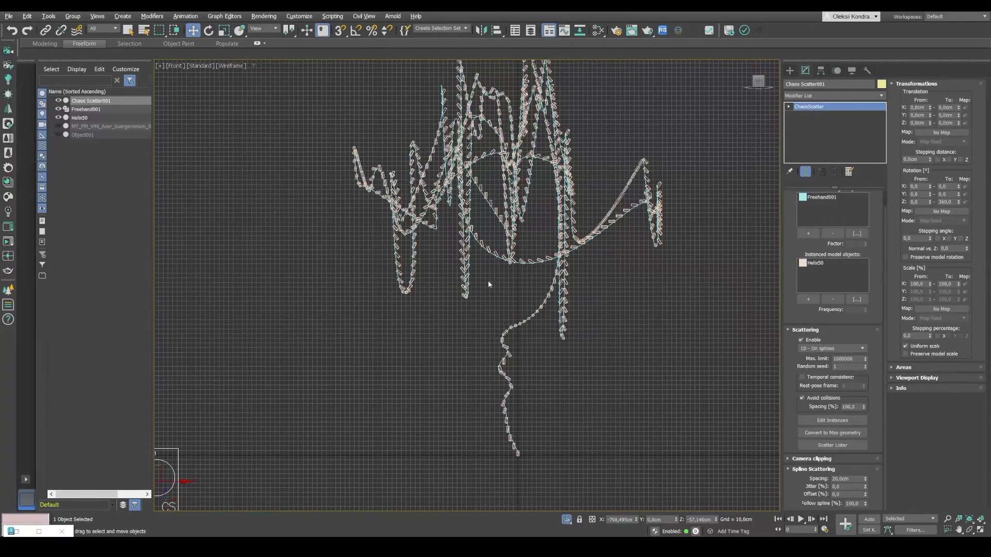
pyautogui.moveTo(635, 209)
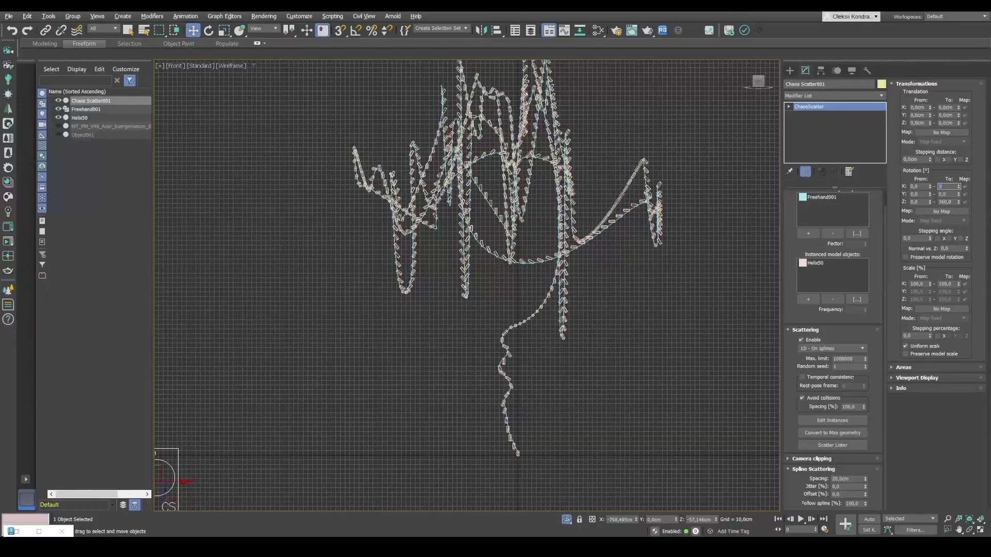
# - Set the scatter Rotation To value to 360 for random bulb rotation on all axes
pyautogui.write('360,0')
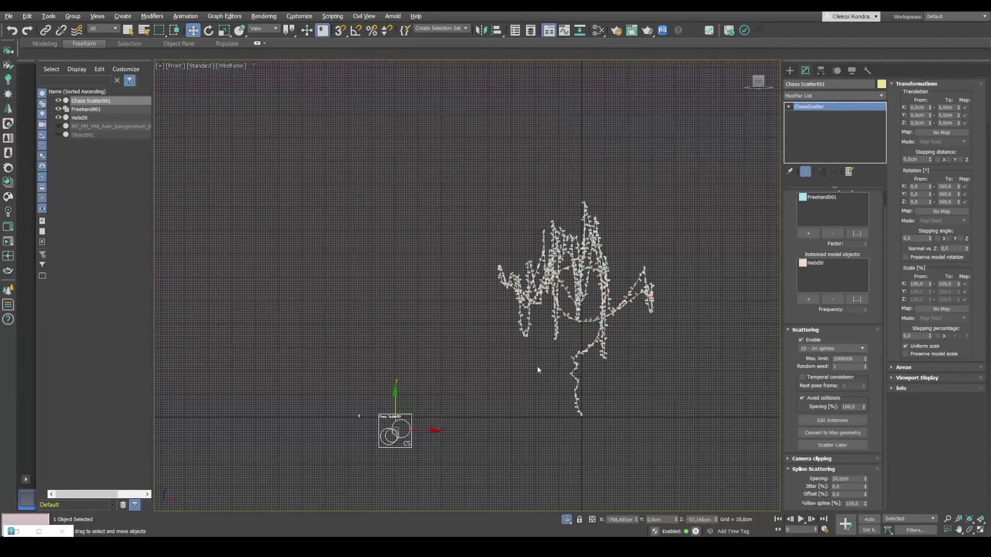
pyautogui.moveTo(833, 433)
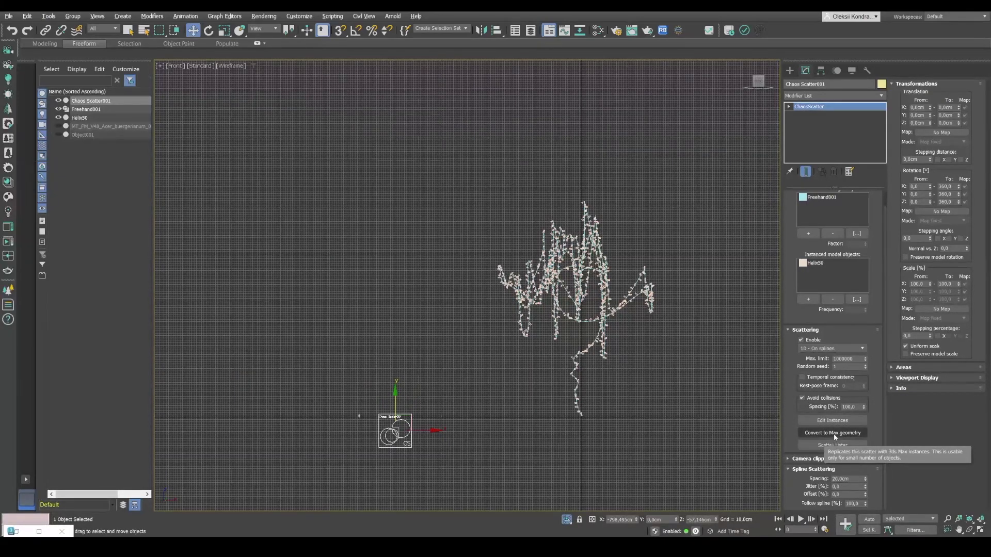
# - Convert Chaos Scatter001 to Max geometry, confirming the warning, producing individual bulb objects
pyautogui.click(831, 433)
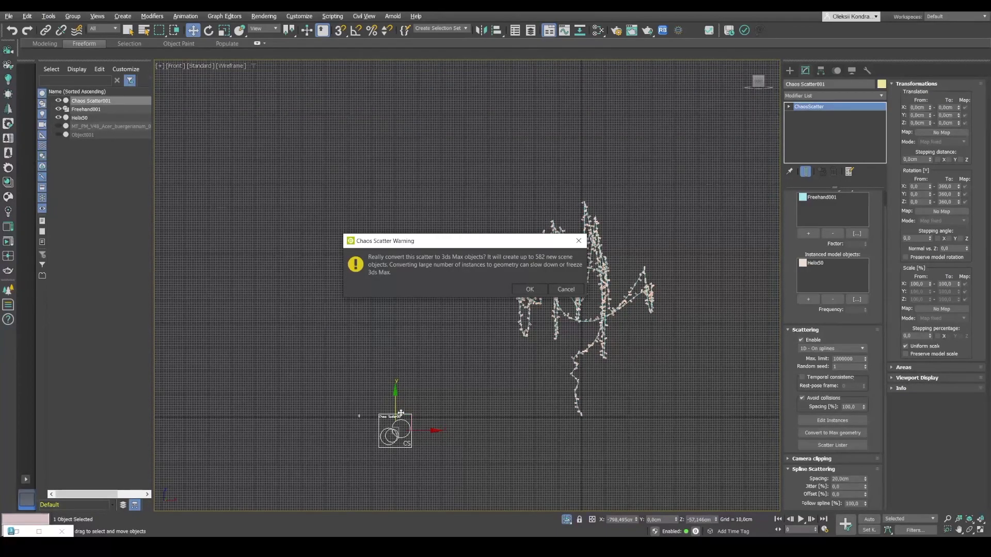
pyautogui.moveTo(594, 316)
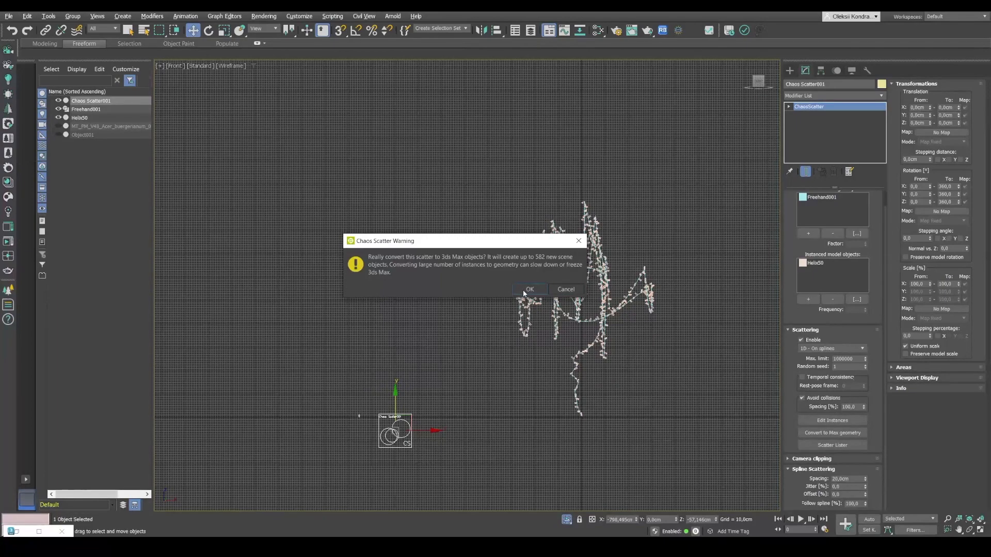
pyautogui.click(529, 289)
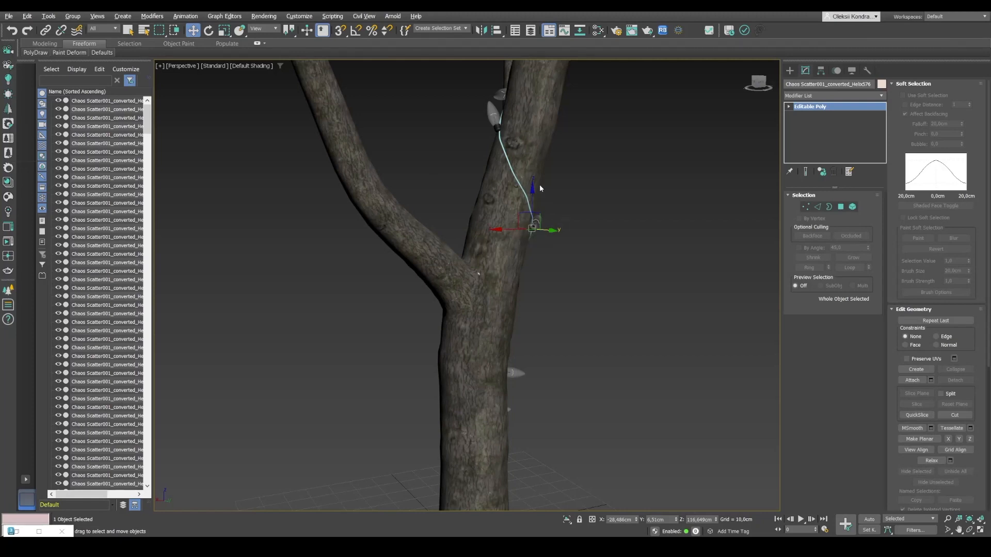
pyautogui.moveTo(475, 278)
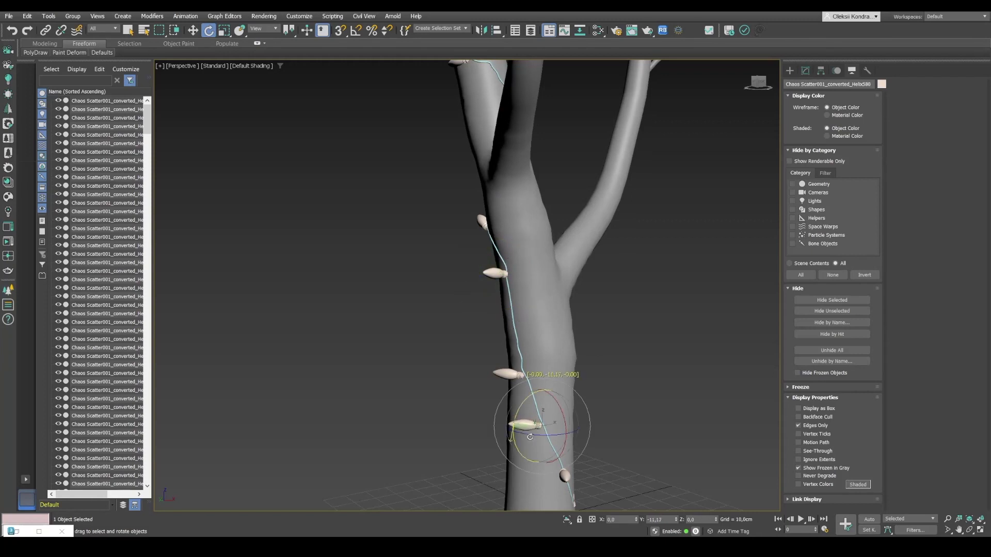
# - Rotate three bulbs on the trunk and branch fork to varied natural angles
pyautogui.moveTo(512, 435); pyautogui.dragTo(544, 426)
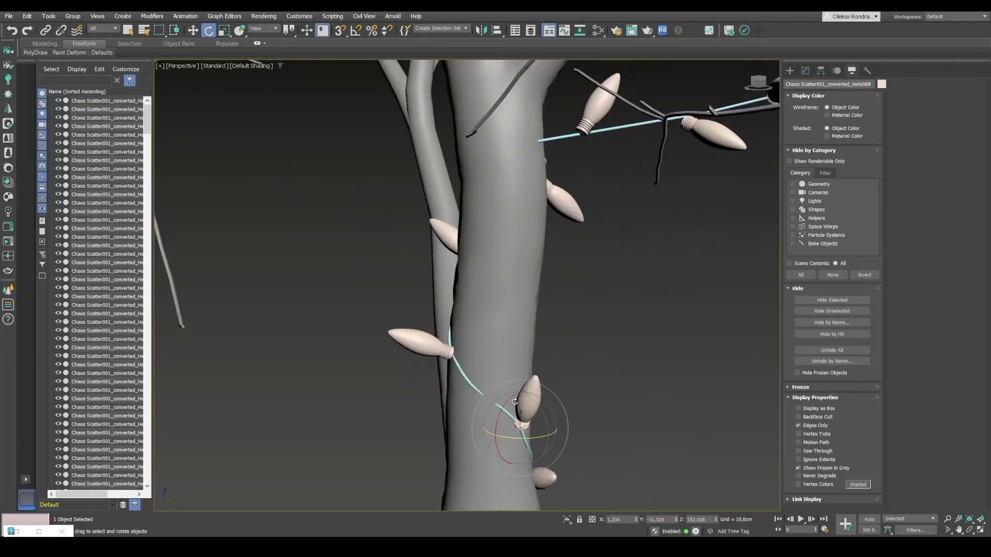
pyautogui.moveTo(518, 410); pyautogui.dragTo(544, 474)
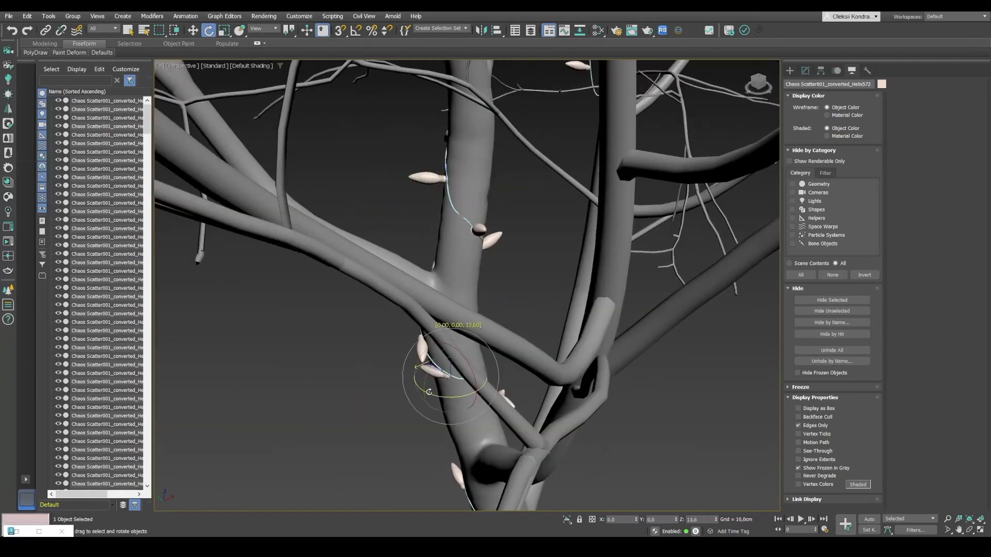
pyautogui.moveTo(455, 285); pyautogui.dragTo(607, 363)
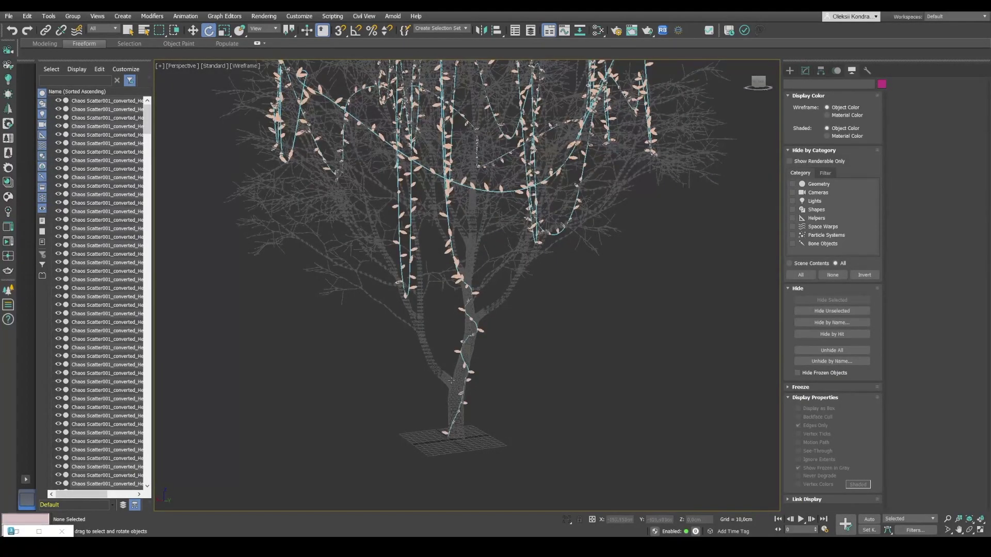
pyautogui.moveTo(607, 207)
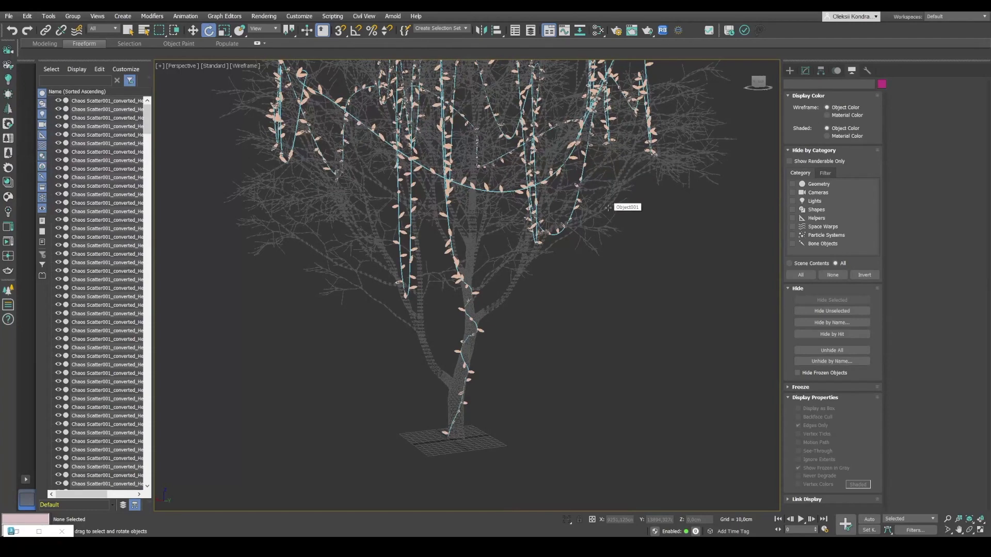
pyautogui.moveTo(619, 221)
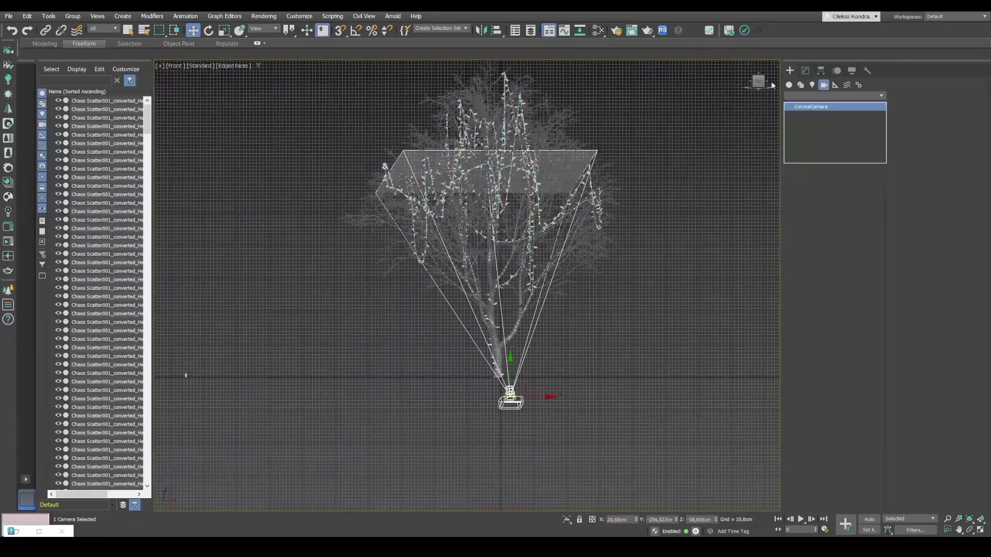
# - Enable DOF and Override focus on Corona Camera001 in the Modify panel
pyautogui.click(805, 70)
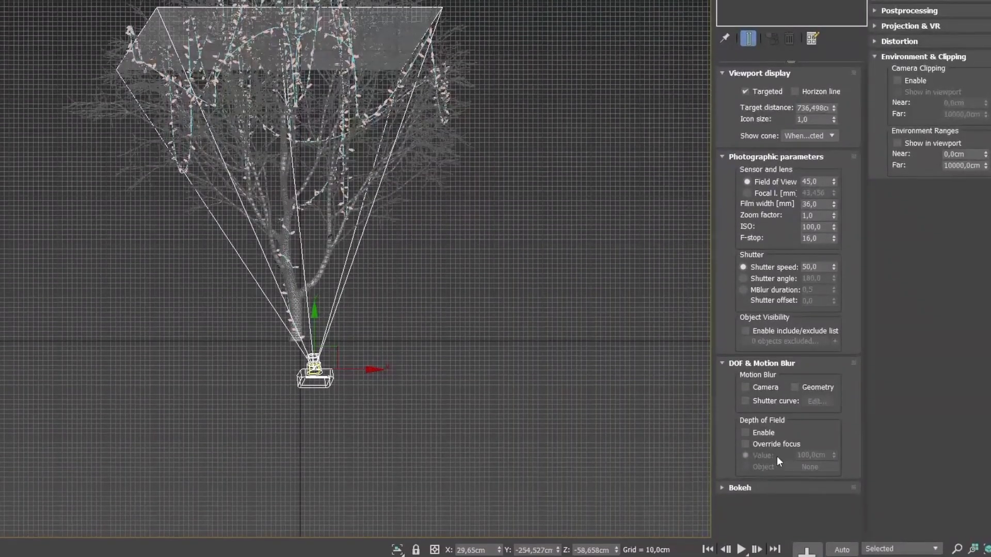
pyautogui.click(745, 441)
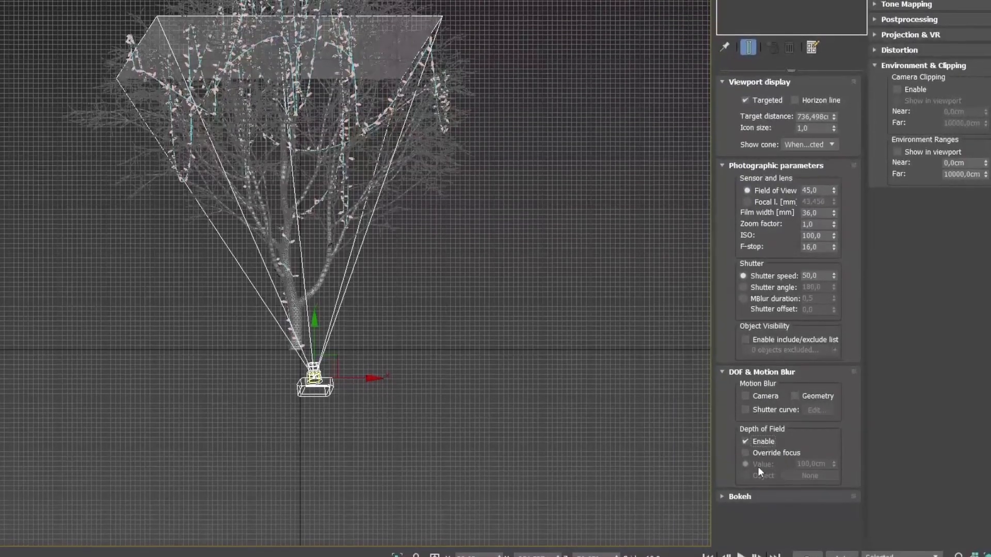
pyautogui.click(745, 459)
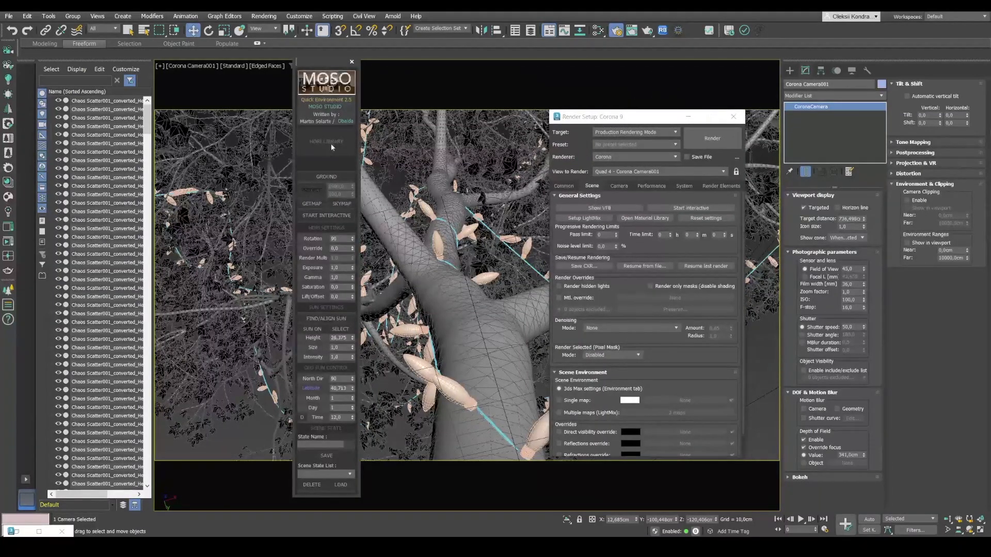
pyautogui.moveTo(328, 141)
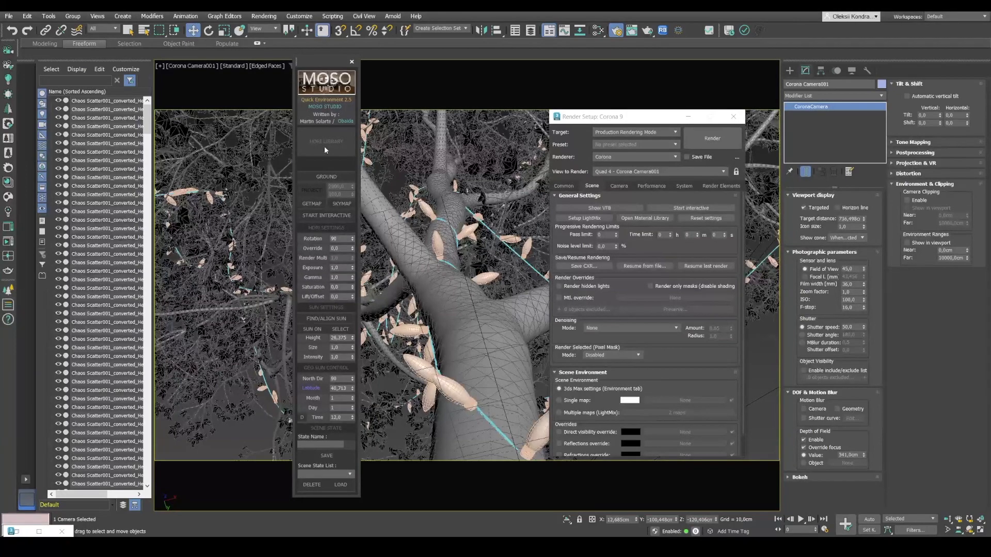
# - Load an HDRI sky from the MOSO Quick Environment library as the scene environment
pyautogui.click(326, 141)
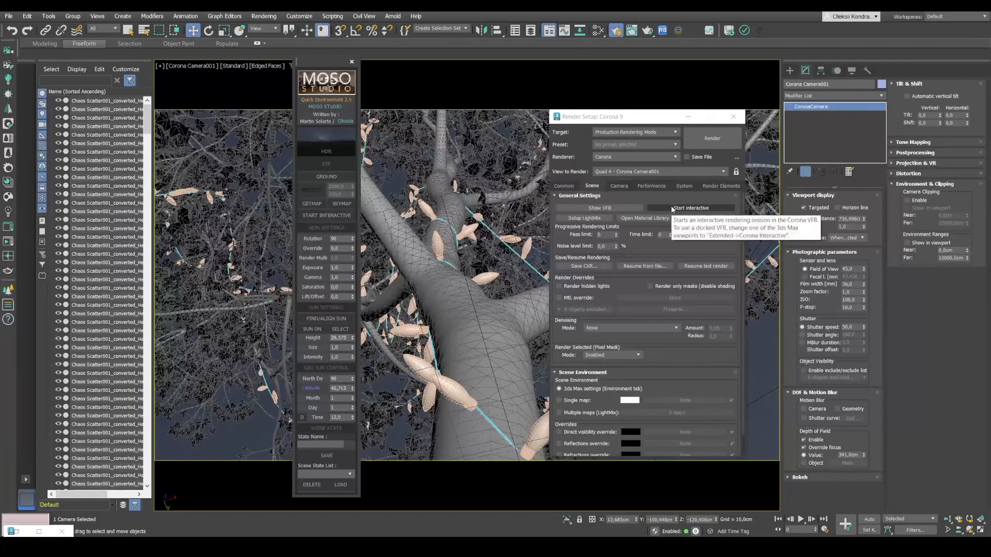
# - Start the Corona interactive render of the camera view from General Settings
pyautogui.click(690, 207)
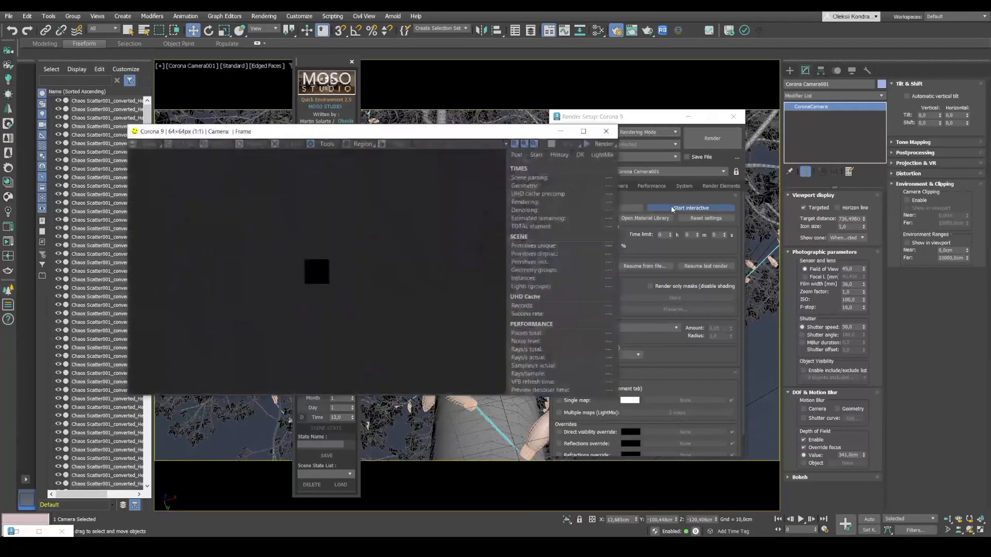
pyautogui.click(690, 208)
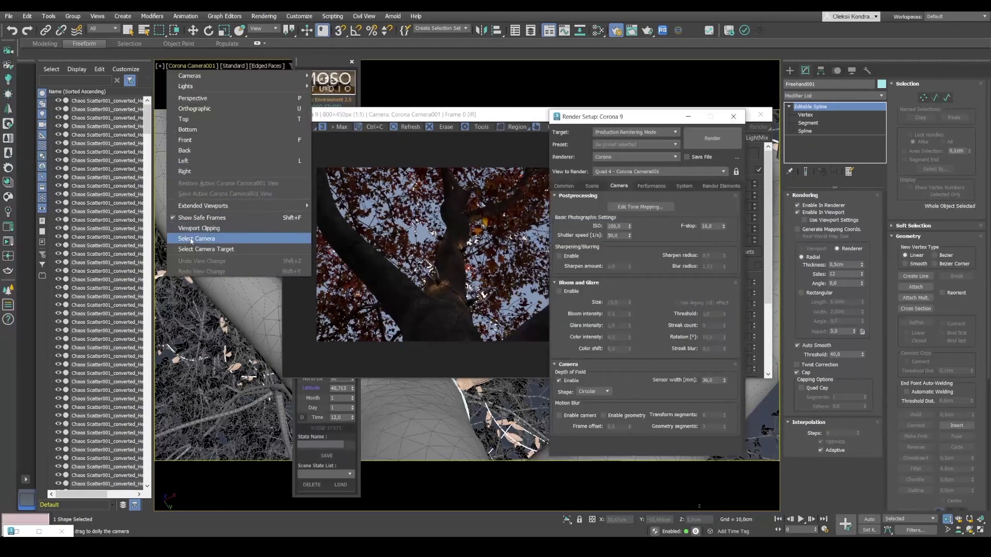
# - Select Camera001 and lower its F-stop to 5 for a shallower depth of field
pyautogui.click(197, 239)
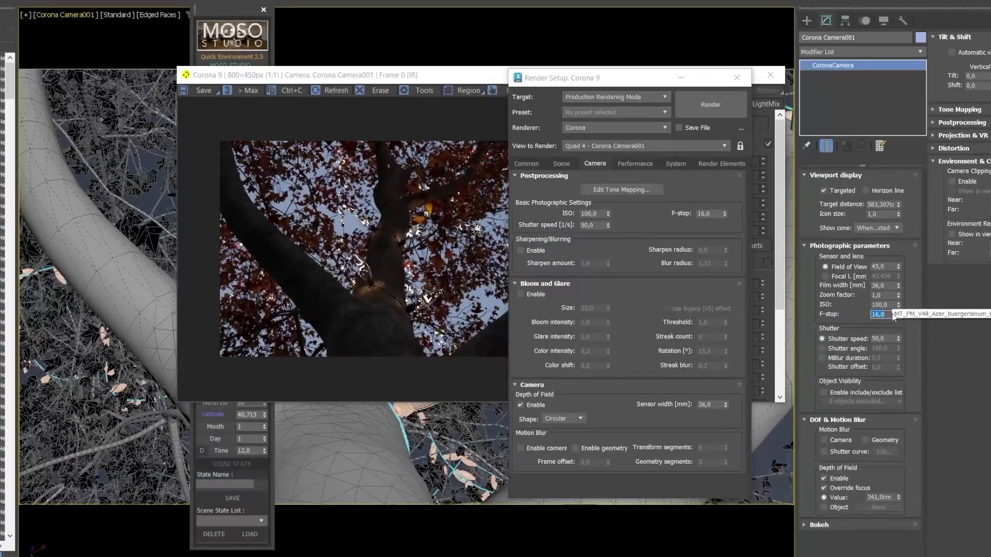
pyautogui.write('55,75cm')
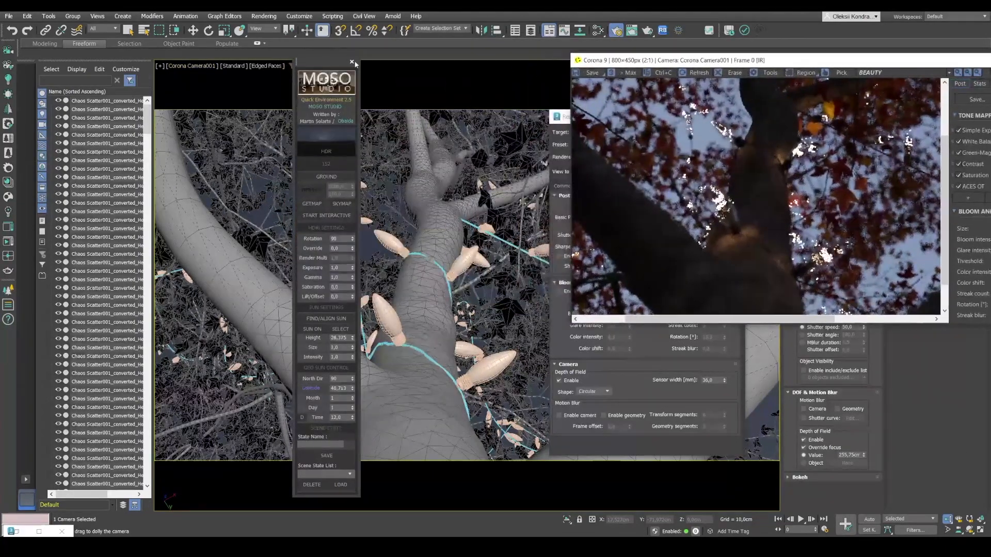
pyautogui.click(352, 62)
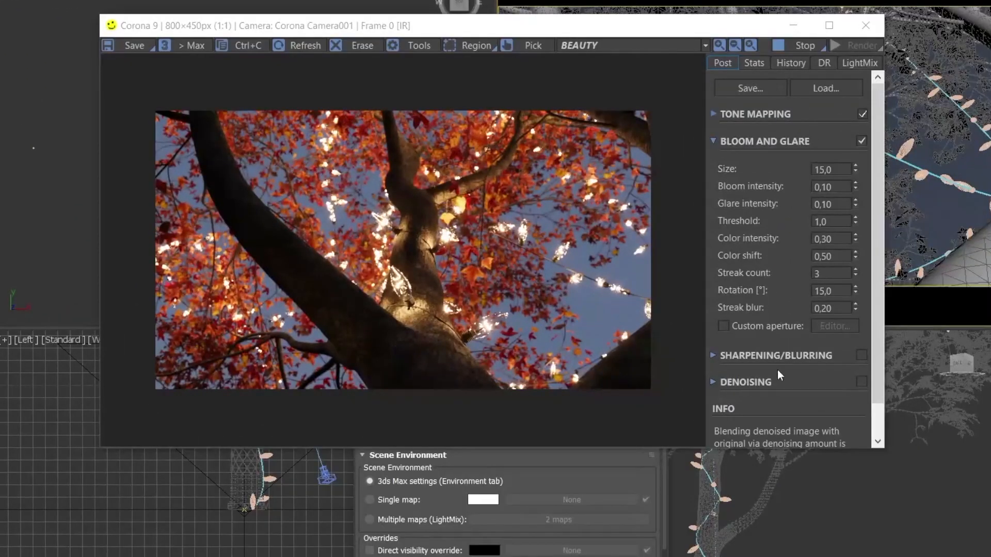
# - Switch off Bloom and Glare in the Corona VFB Post settings
pyautogui.click(862, 141)
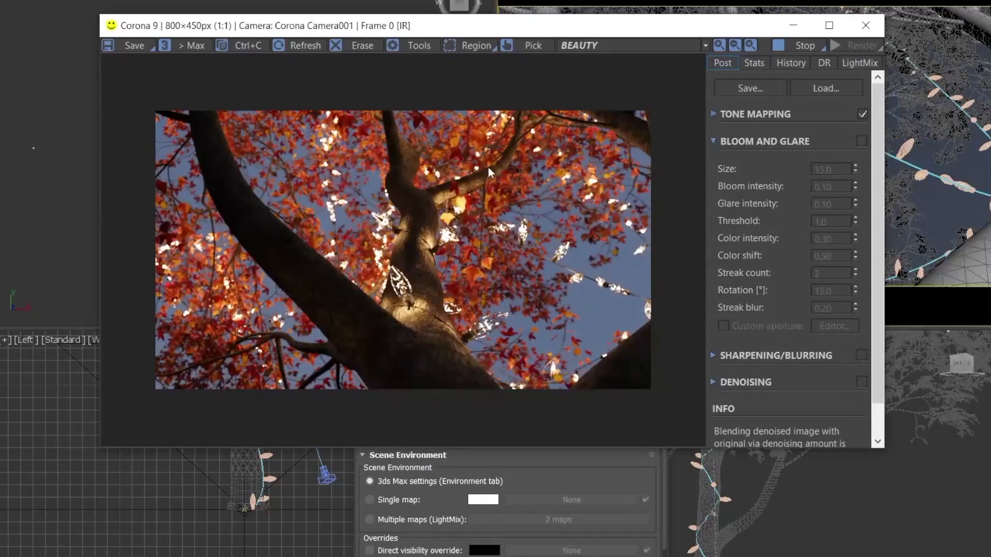